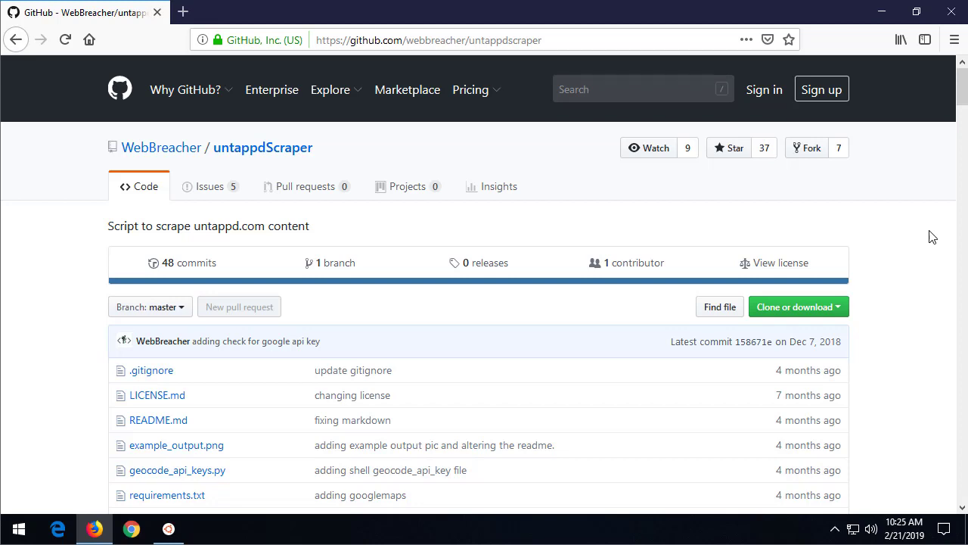
{"action": "mouse_move", "coordinate": [518, 62]}
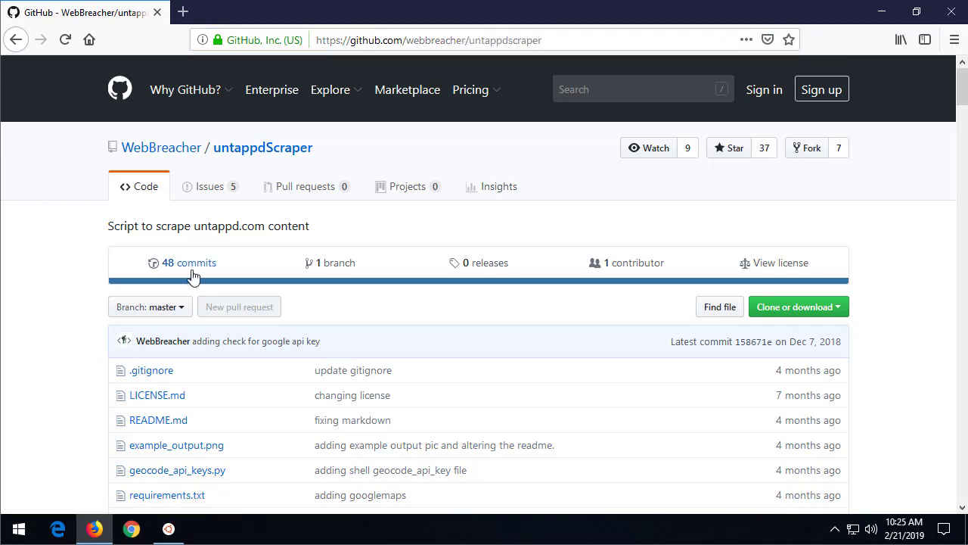
- Copy the untappdScraper repository's clone address from its GitHub page
{"action": "scroll", "scroll_direction": "down", "scroll_amount": 3}
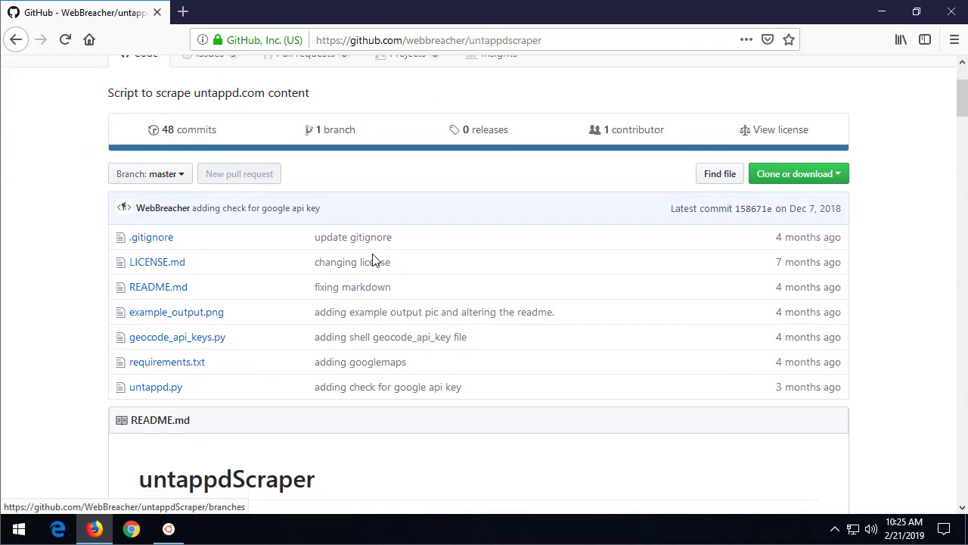
{"action": "scroll", "scroll_direction": "down", "scroll_amount": 3}
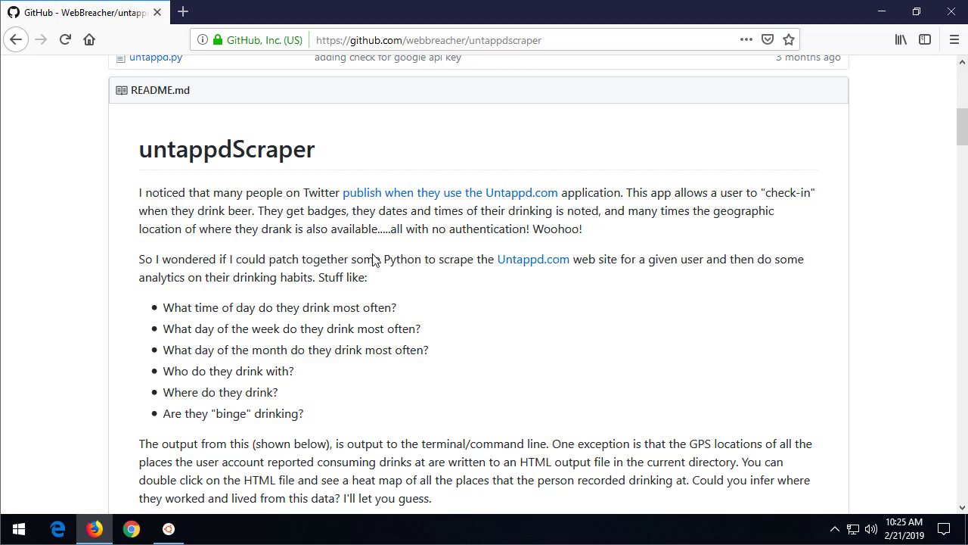
{"action": "mouse_move", "coordinate": [375, 254]}
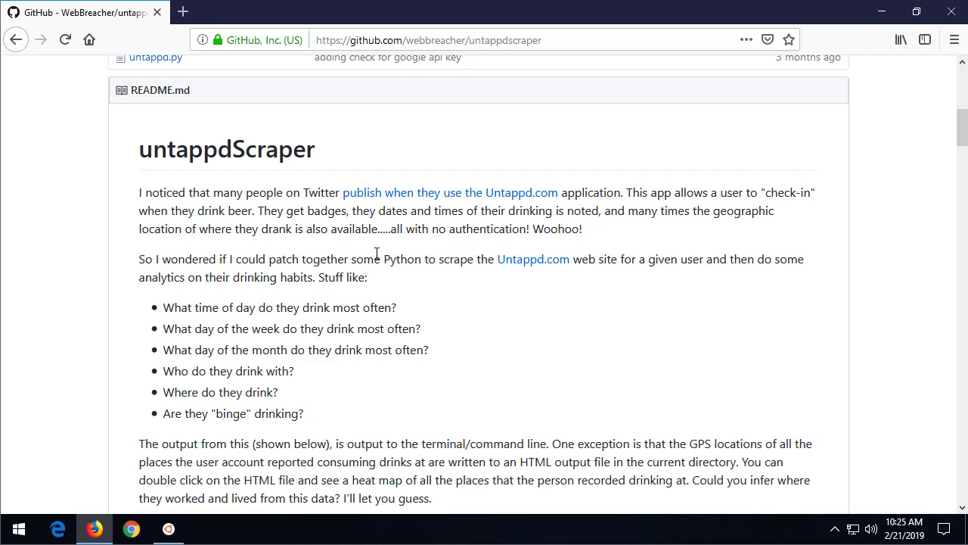
{"action": "left_click", "coordinate": [512, 40]}
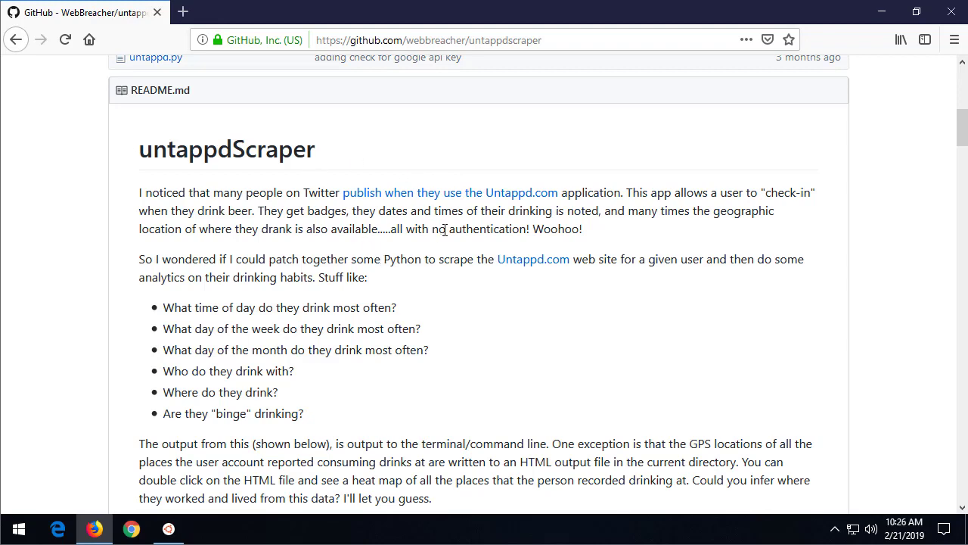
{"action": "scroll", "scroll_direction": "up", "scroll_amount": 3}
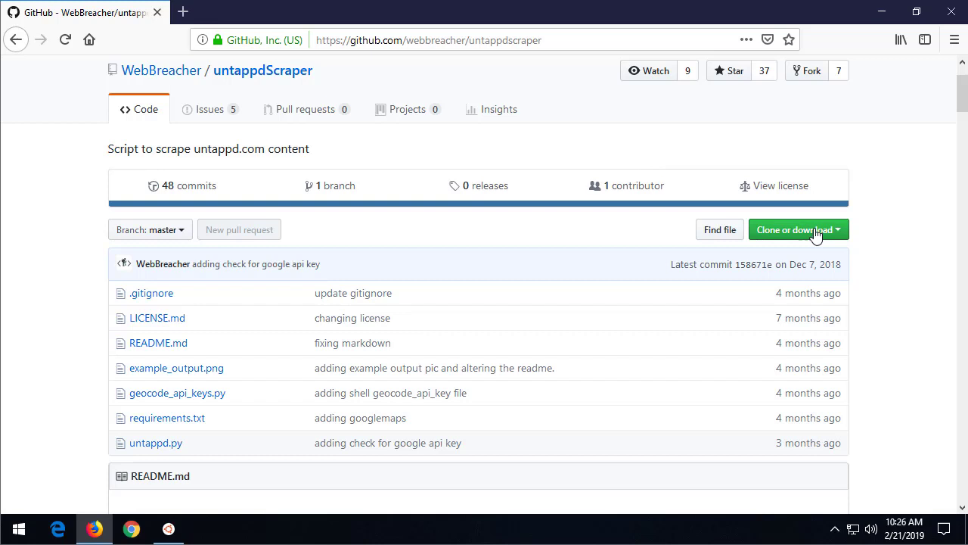
{"action": "mouse_move", "coordinate": [774, 241]}
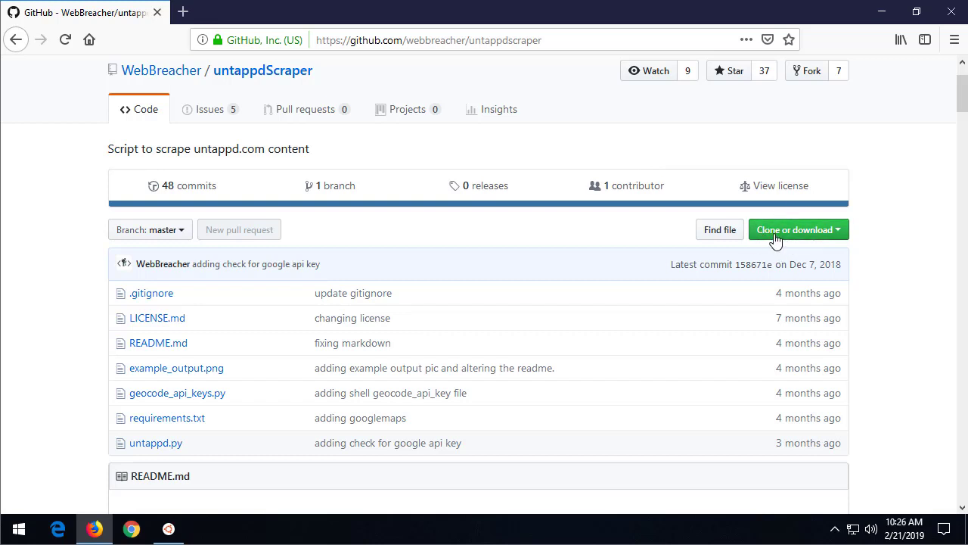
{"action": "left_click", "coordinate": [794, 230]}
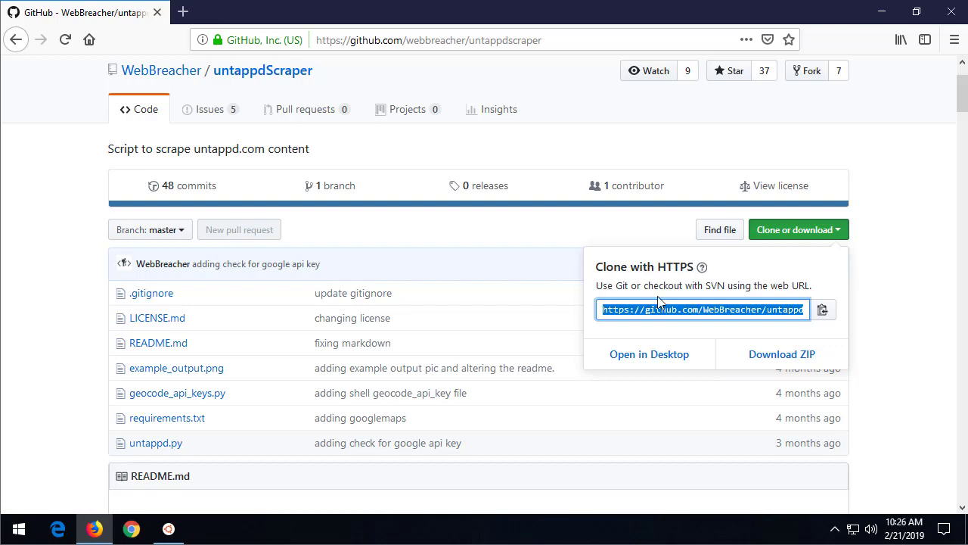
{"action": "right_click", "coordinate": [702, 309]}
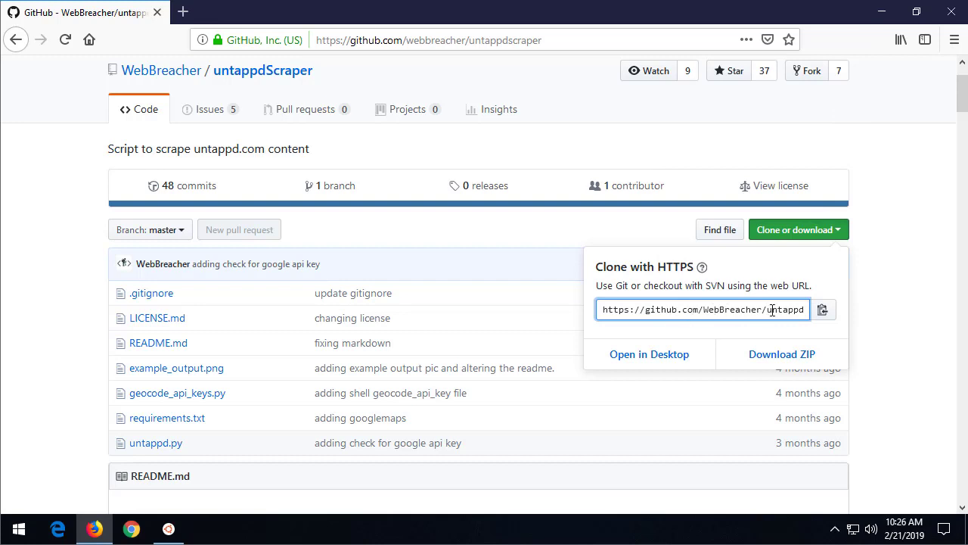
{"action": "triple_click", "coordinate": [704, 308]}
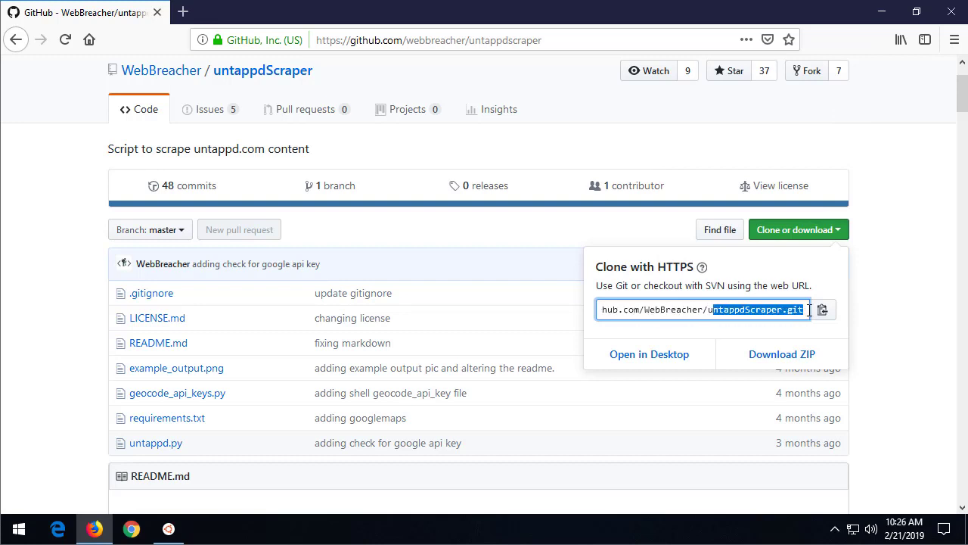
{"action": "left_click", "coordinate": [799, 308]}
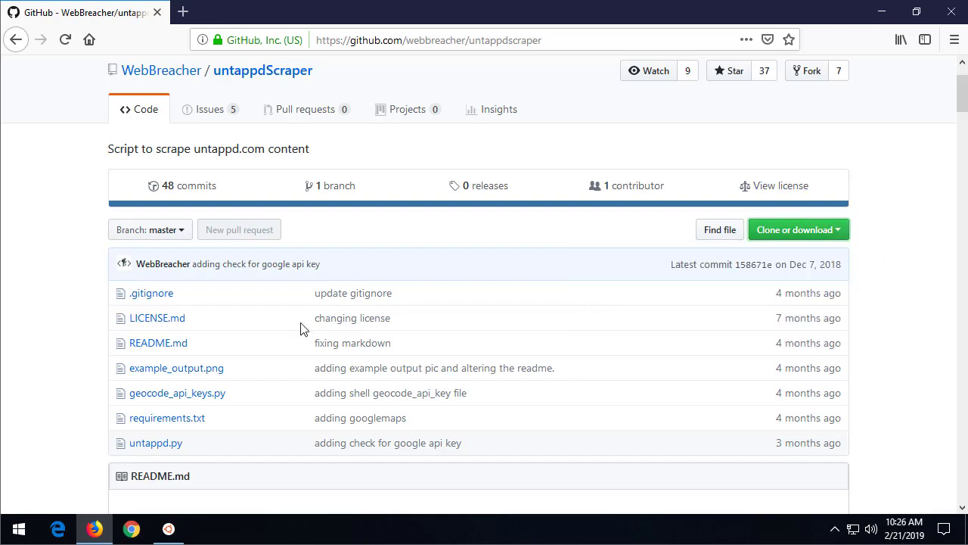
- Run git with no arguments in the terminal and read its list of common commands
{"action": "left_click", "coordinate": [168, 528]}
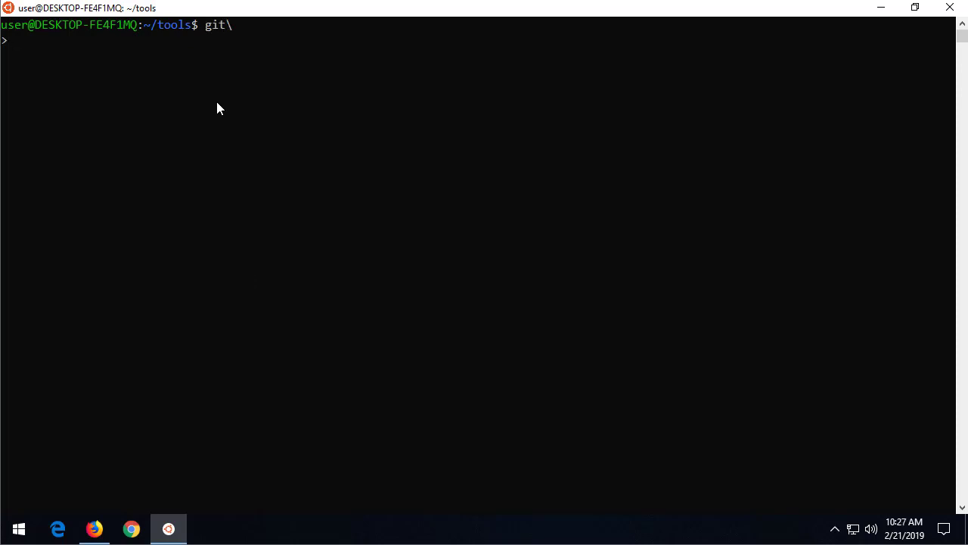
{"action": "key", "text": "Return"}
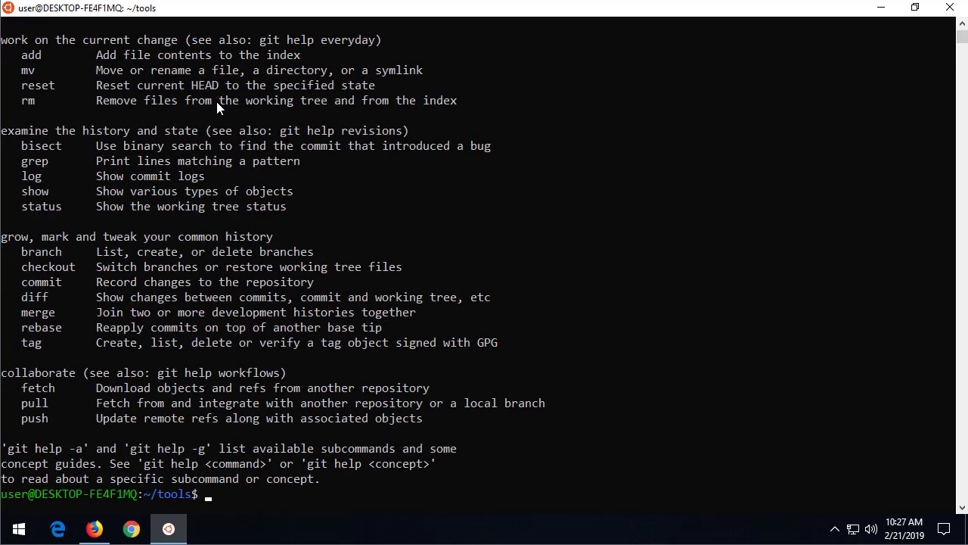
{"action": "scroll", "scroll_direction": "up", "scroll_amount": 3}
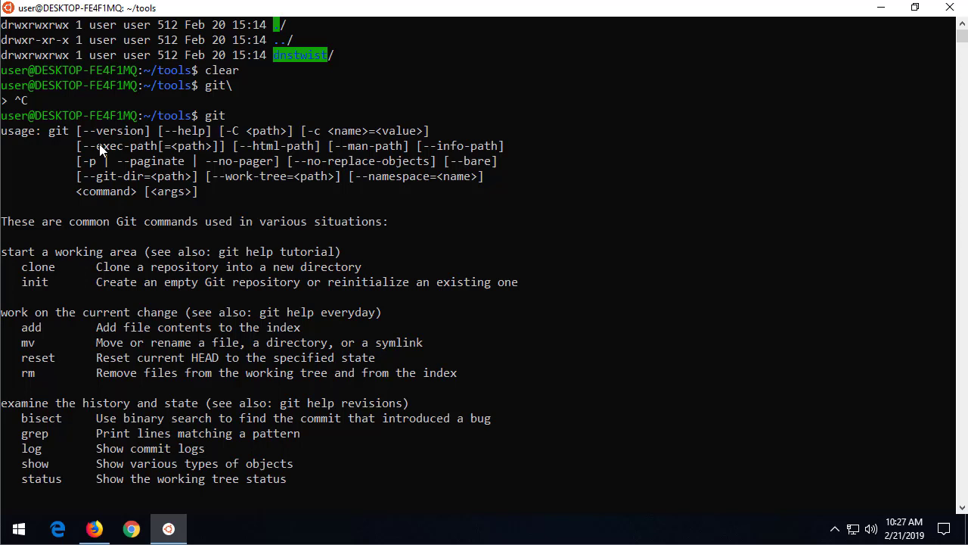
{"action": "mouse_move", "coordinate": [199, 318]}
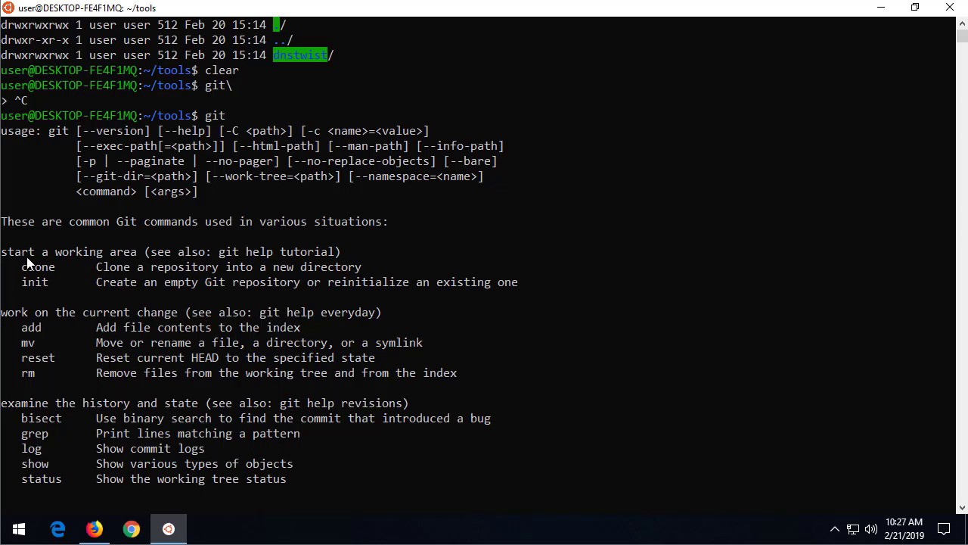
{"action": "mouse_move", "coordinate": [59, 272]}
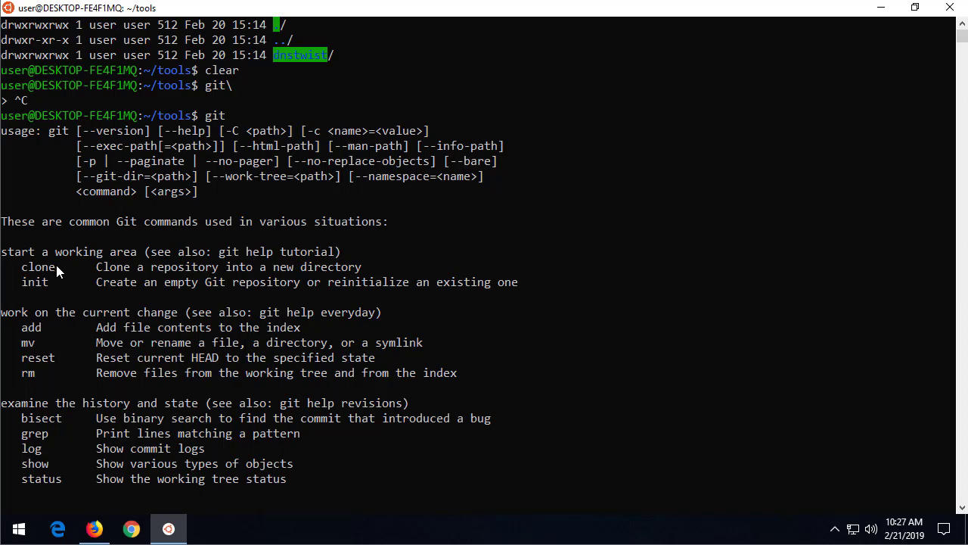
{"action": "scroll", "scroll_direction": "down", "scroll_amount": 3}
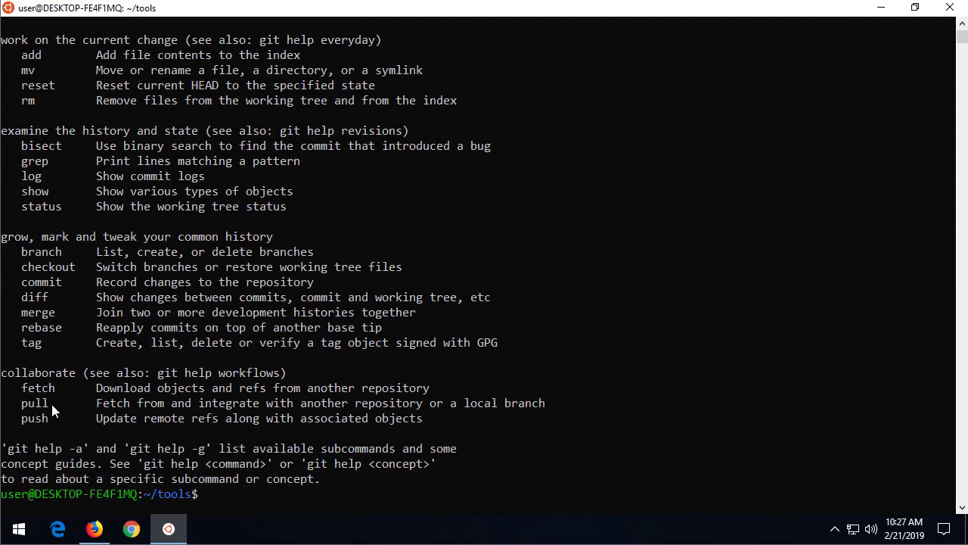
{"action": "mouse_move", "coordinate": [272, 215]}
{"action": "type", "text": "ls -l"}
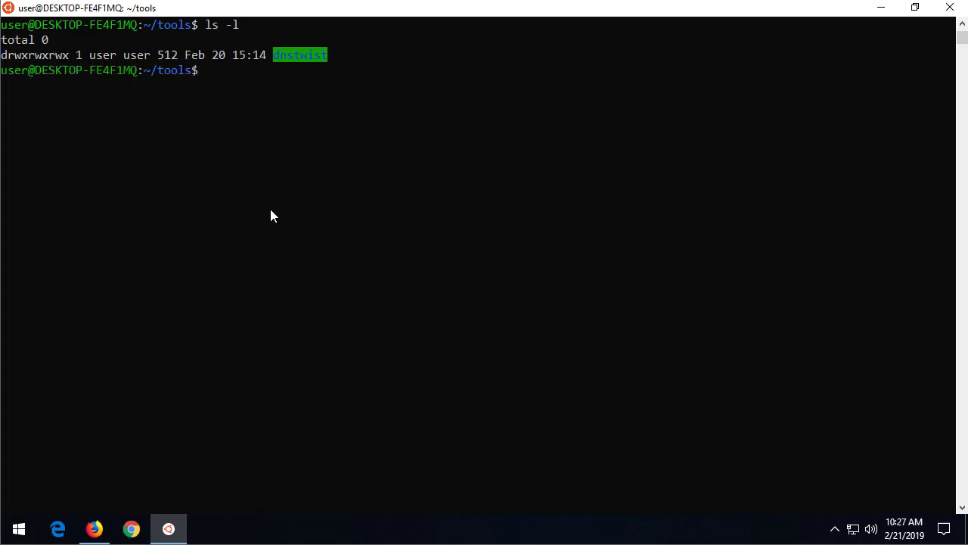
{"action": "type", "text": "git clone"}
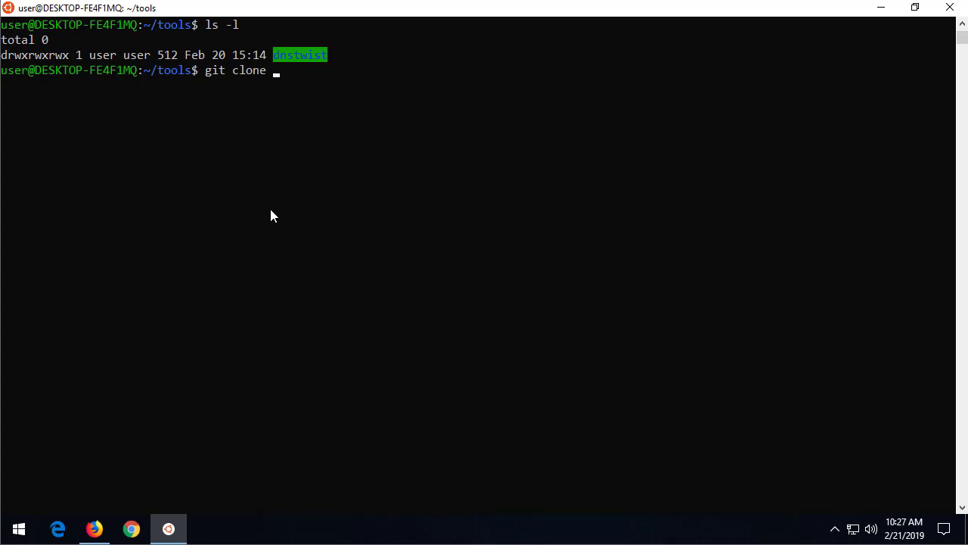
{"action": "type", "text": "https://github.com/WebBreacher/untappdScraper.git"}
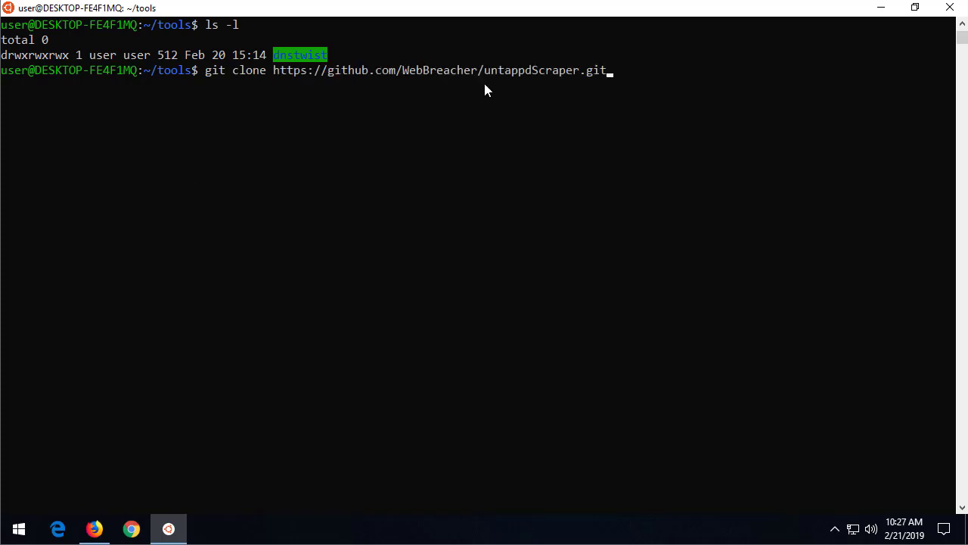
{"action": "key", "text": "Return"}
{"action": "type", "text": "cd untappdScraper/"}
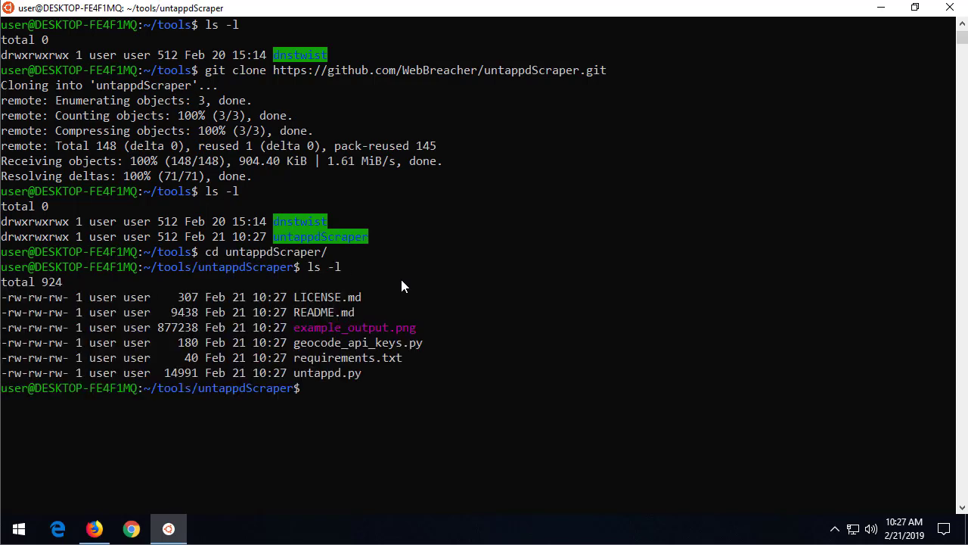
{"action": "mouse_move", "coordinate": [325, 381]}
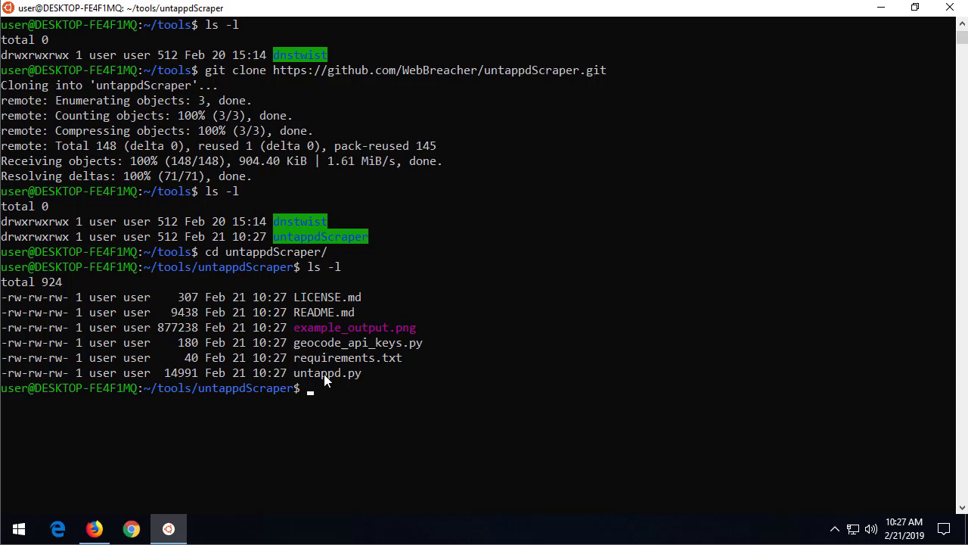
{"action": "left_click", "coordinate": [94, 528]}
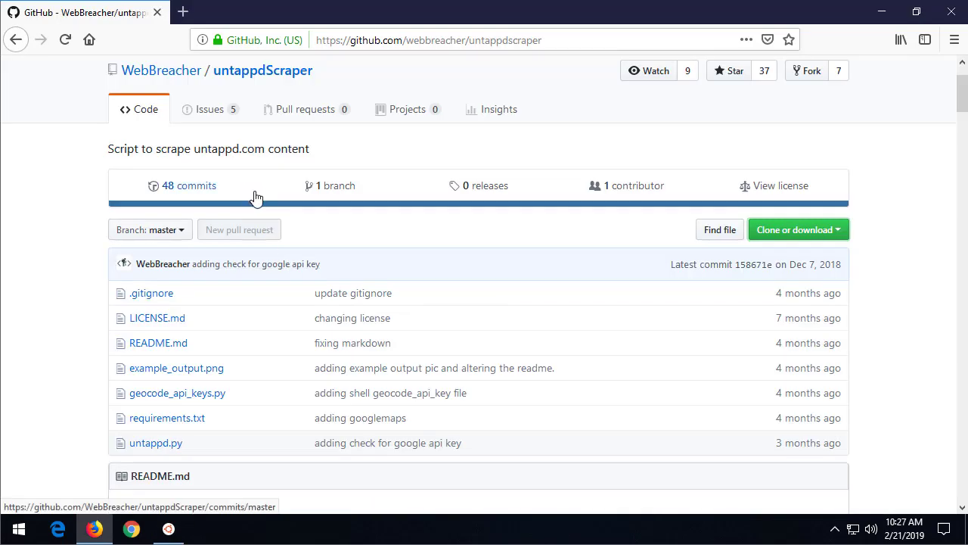
{"action": "mouse_move", "coordinate": [158, 342]}
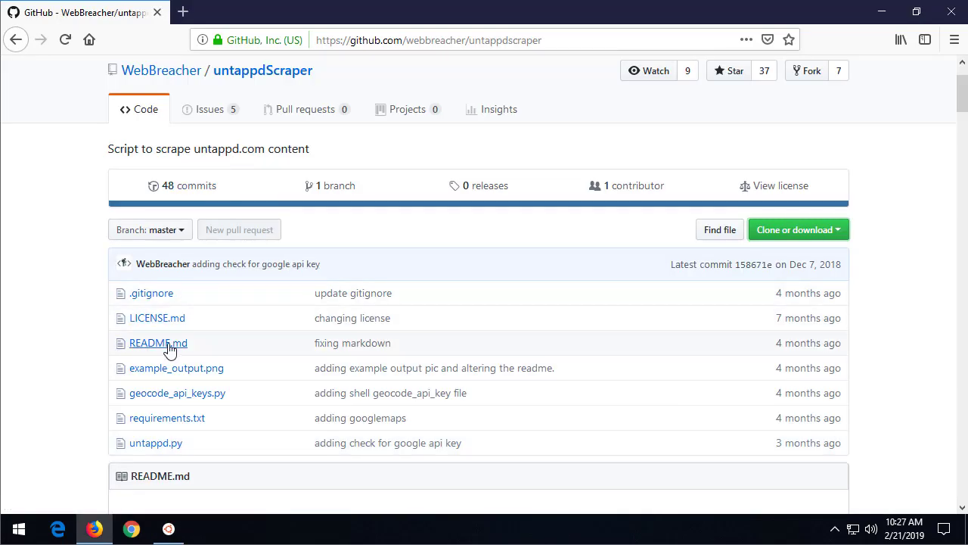
{"action": "left_click", "coordinate": [168, 528]}
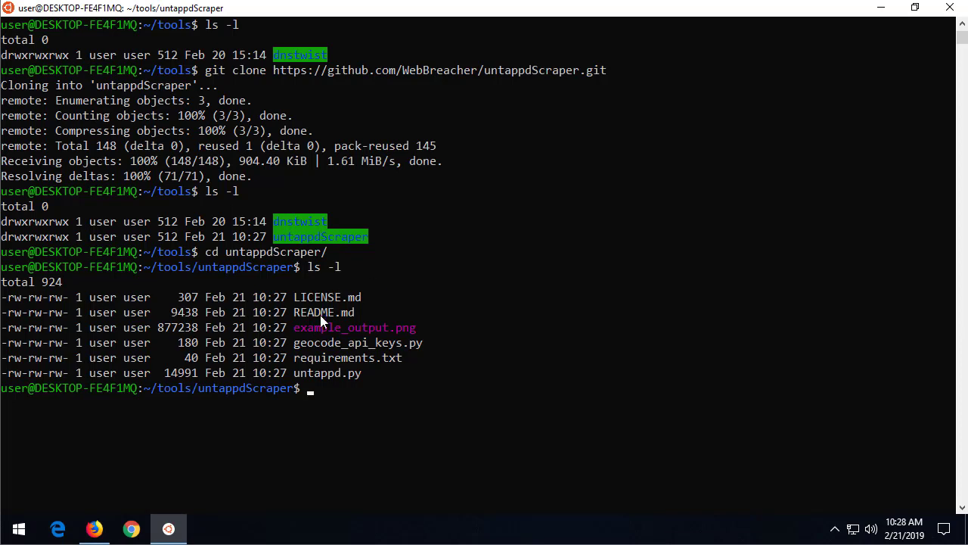
{"action": "mouse_move", "coordinate": [387, 342]}
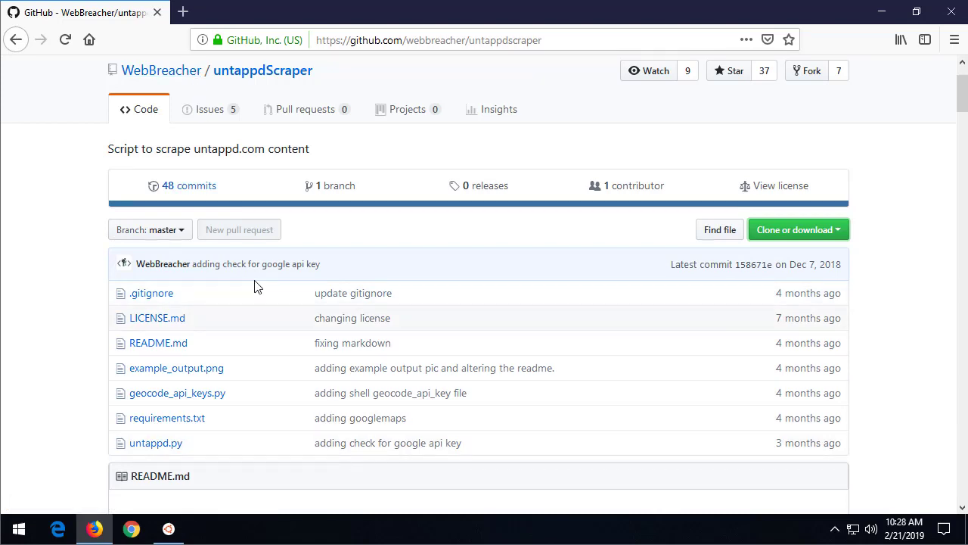
{"action": "mouse_move", "coordinate": [139, 347]}
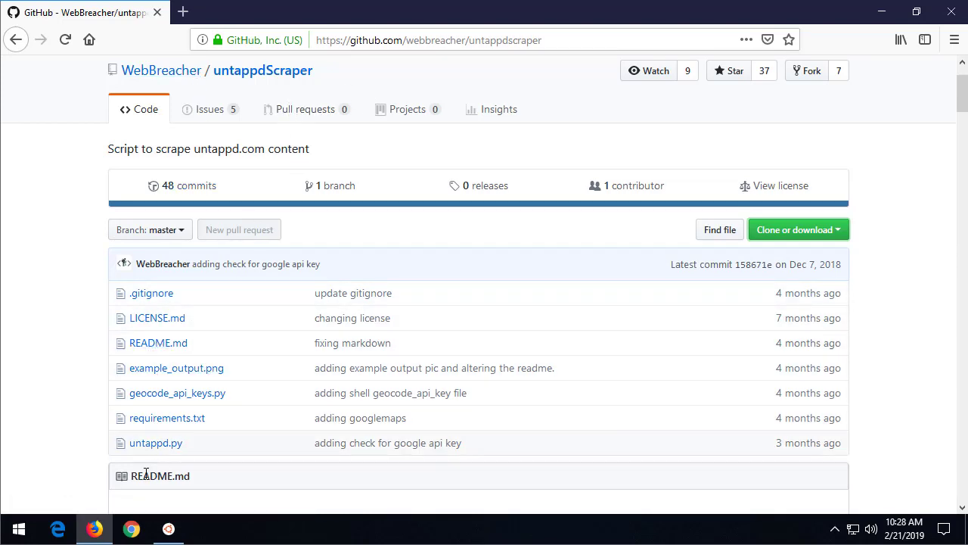
- Scroll the README to its Usage section listing Python 3.x and required modules
{"action": "scroll", "scroll_direction": "down", "scroll_amount": 3}
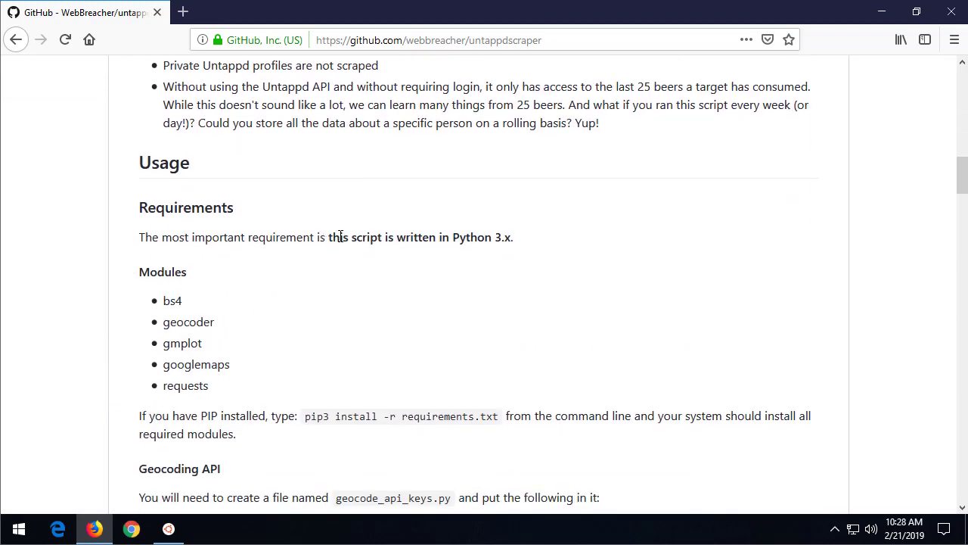
{"action": "mouse_move", "coordinate": [499, 236]}
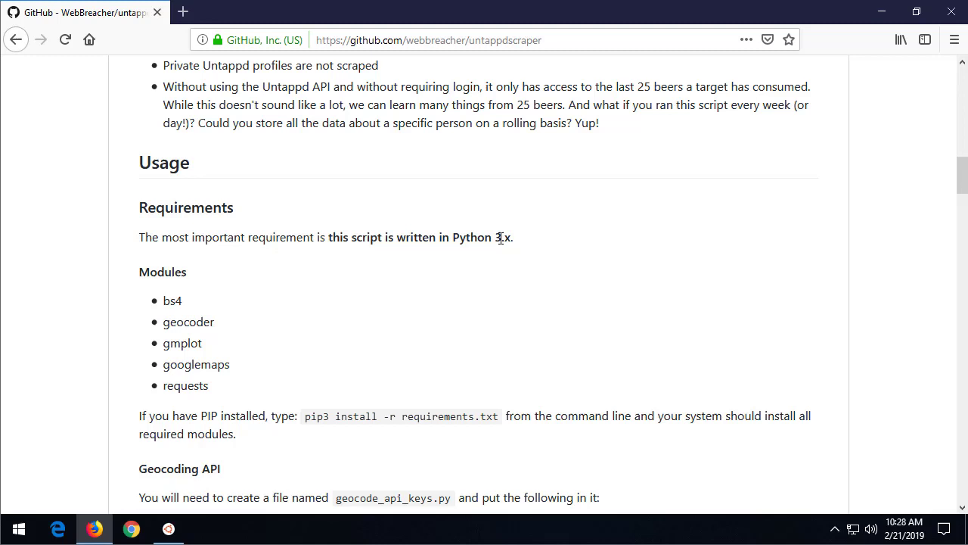
{"action": "mouse_move", "coordinate": [200, 450]}
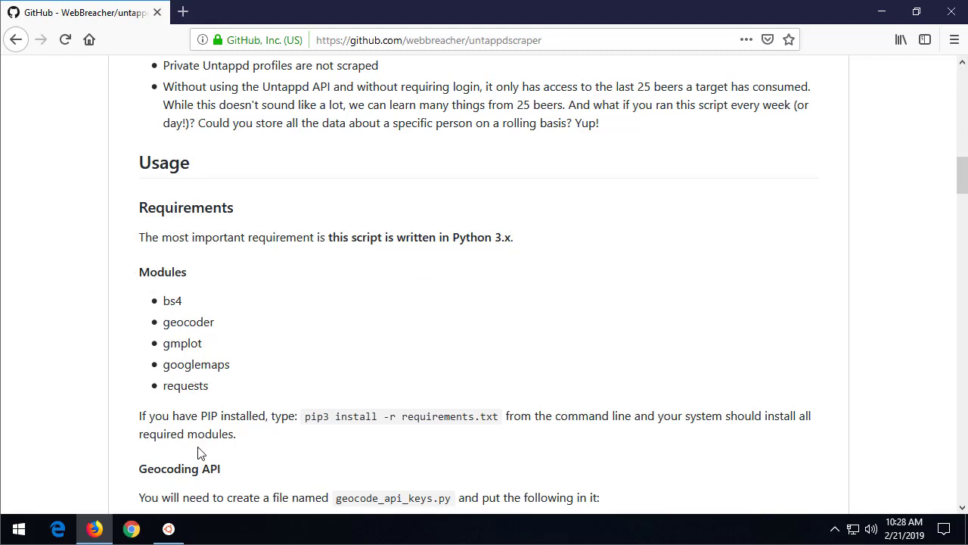
{"action": "mouse_move", "coordinate": [363, 415]}
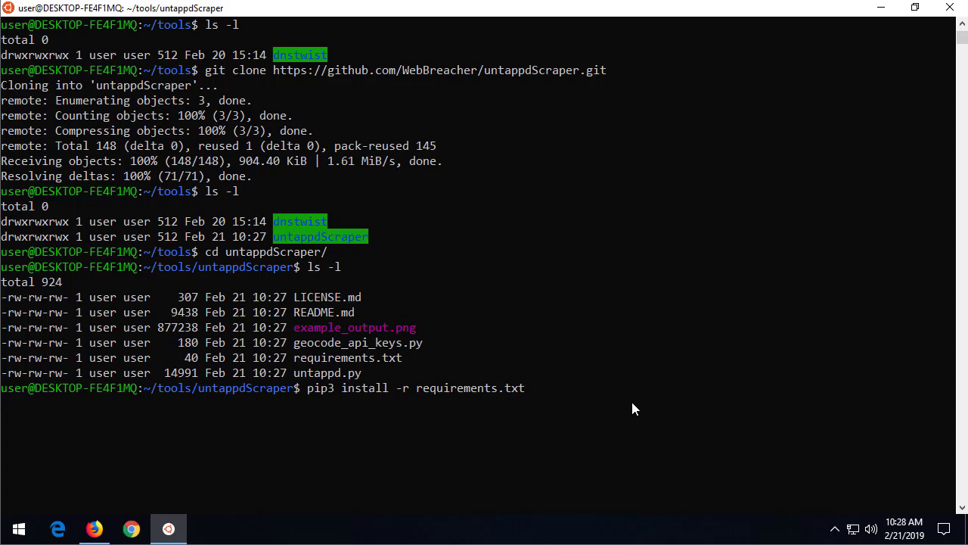
- Install bs4, geocoder, gmplot, googlemaps and requests via pip3 install -r requirements.txt
{"action": "key", "text": "Return"}
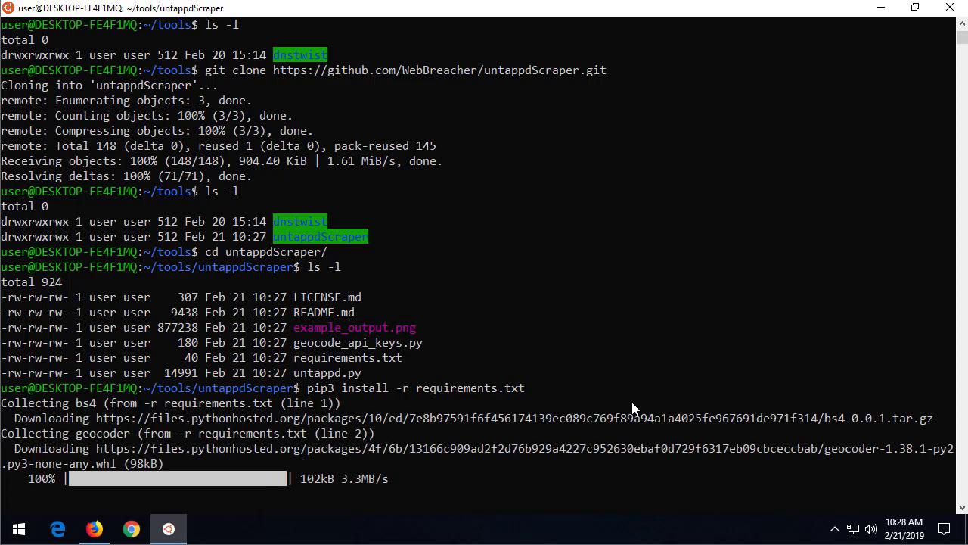
{"action": "scroll", "scroll_direction": "down", "scroll_amount": 3}
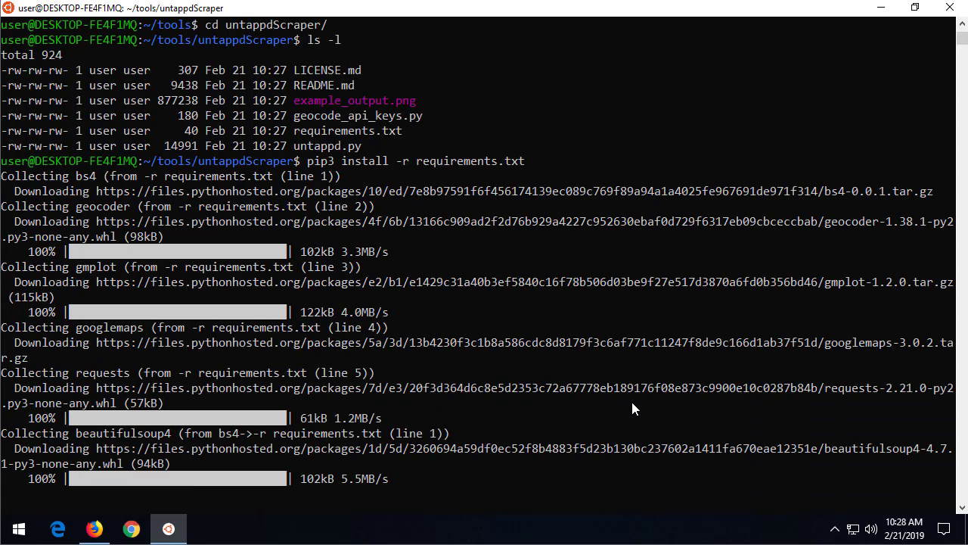
{"action": "scroll", "scroll_direction": "down", "scroll_amount": 3}
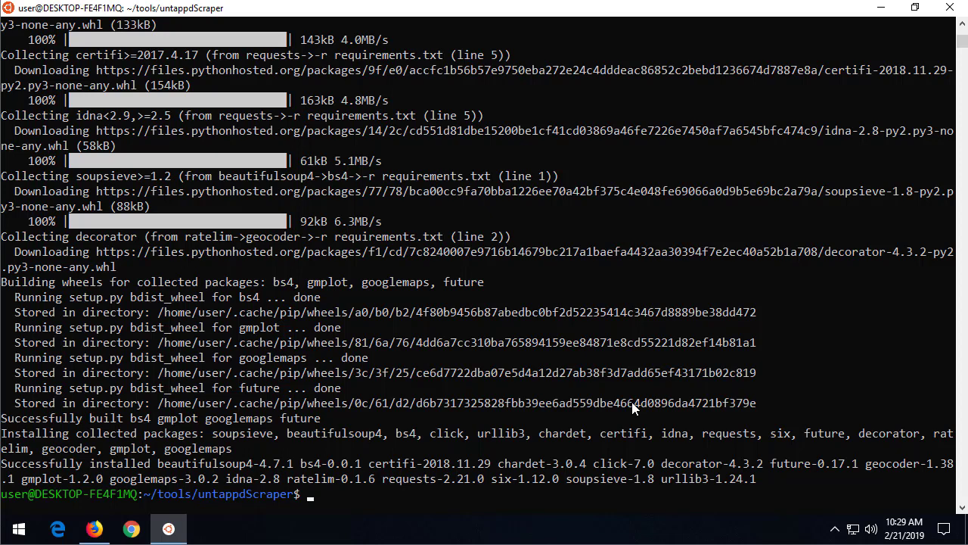
{"action": "type", "text": "pip3 install -r requirements.txt"}
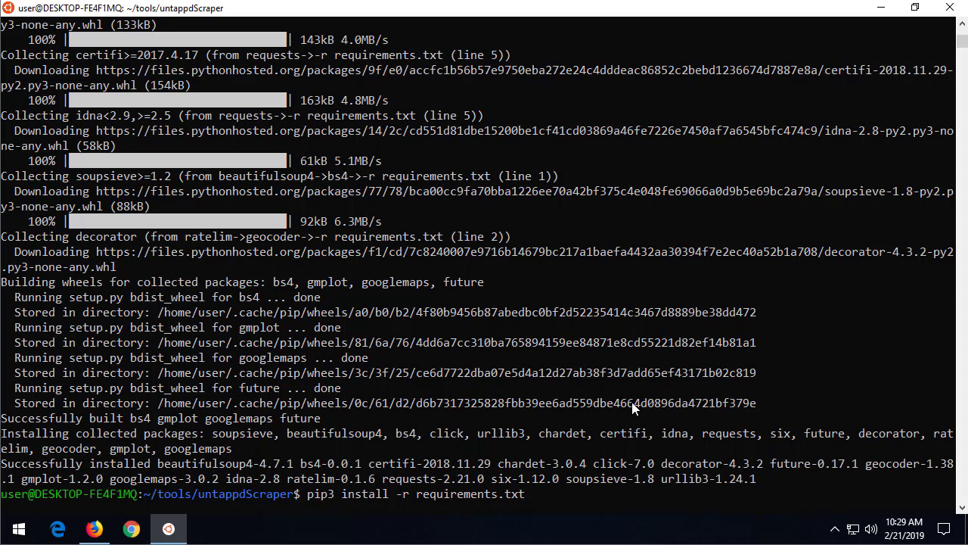
{"action": "type", "text": "cat req"}
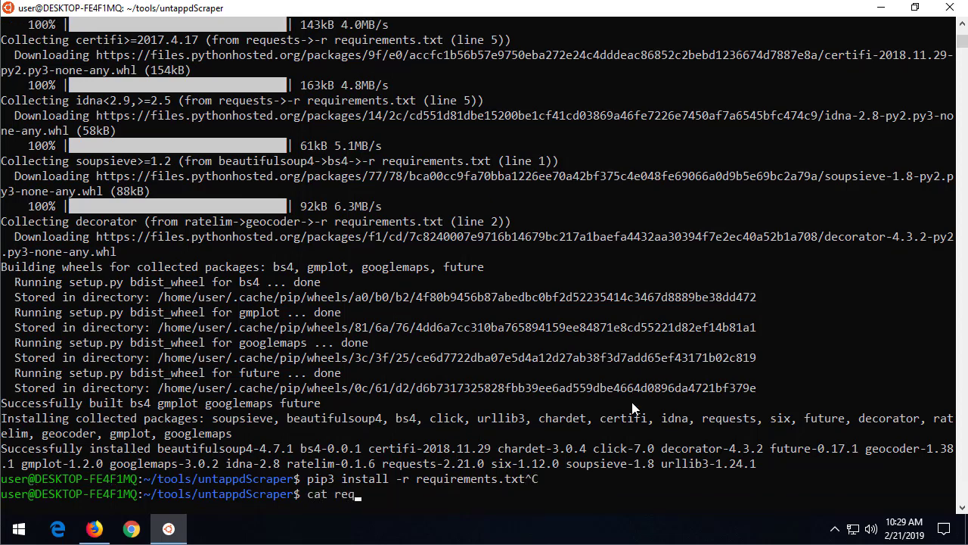
- Print requirements.txt, then show untappd.py -h usage requiring a -u username argument
{"action": "key", "text": "Return"}
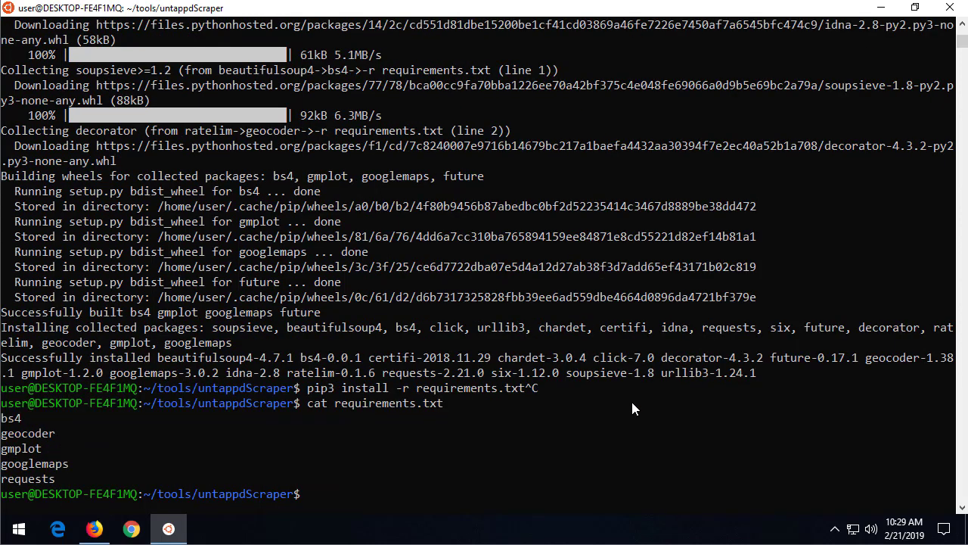
{"action": "mouse_move", "coordinate": [303, 429]}
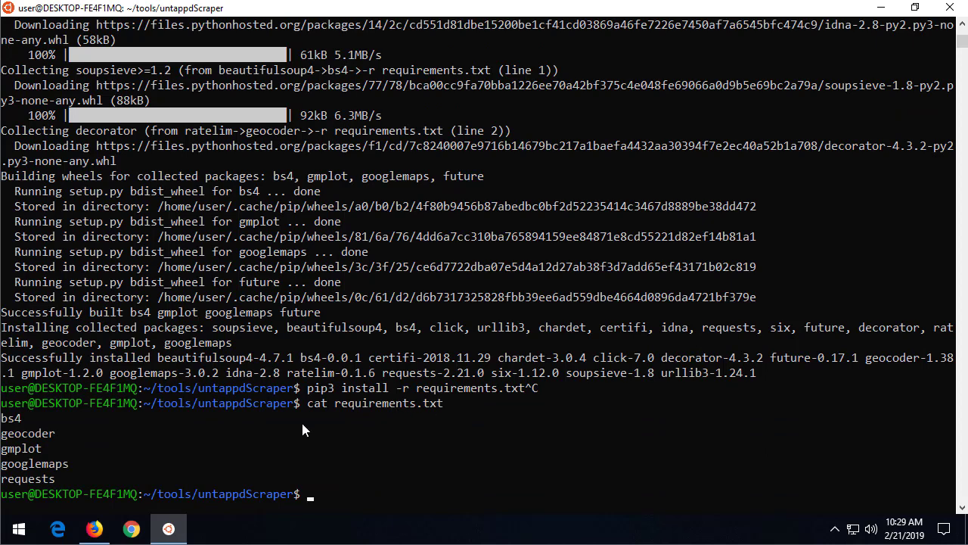
{"action": "mouse_move", "coordinate": [31, 457]}
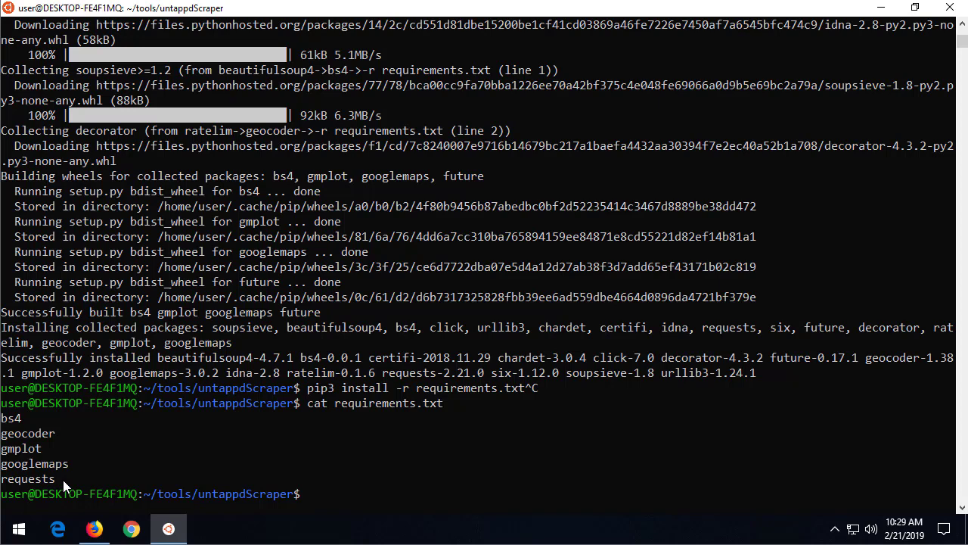
{"action": "type", "text": "py"}
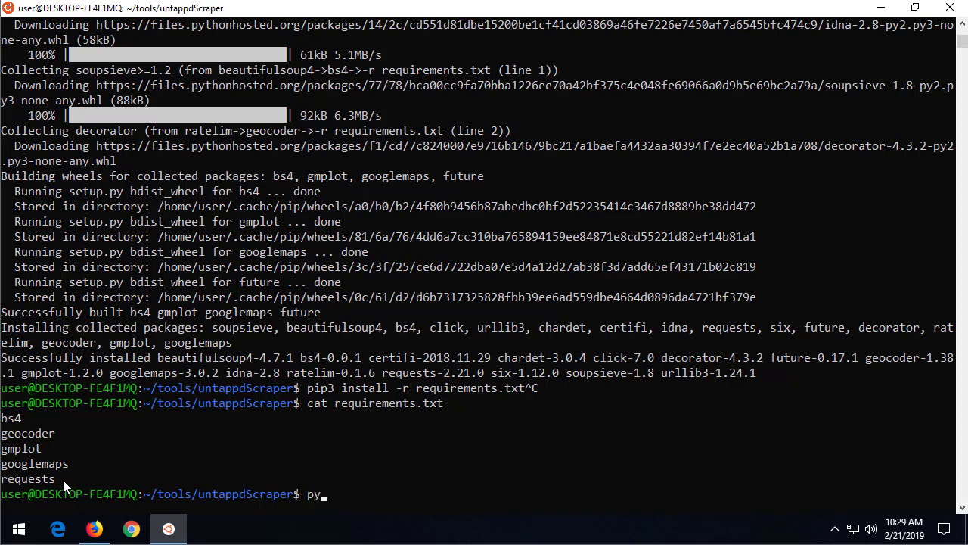
{"action": "type", "text": "thon3 ."}
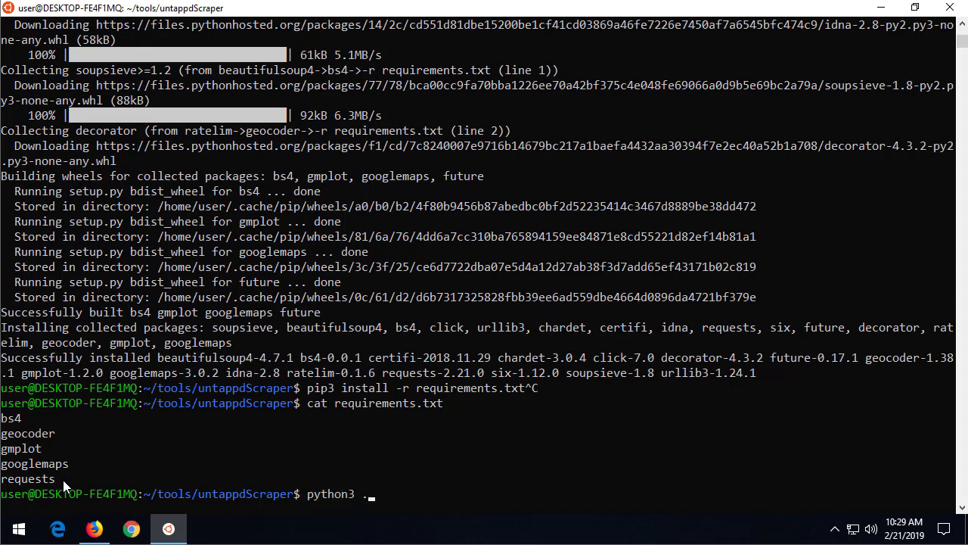
{"action": "type", "text": "./untappd.py -"}
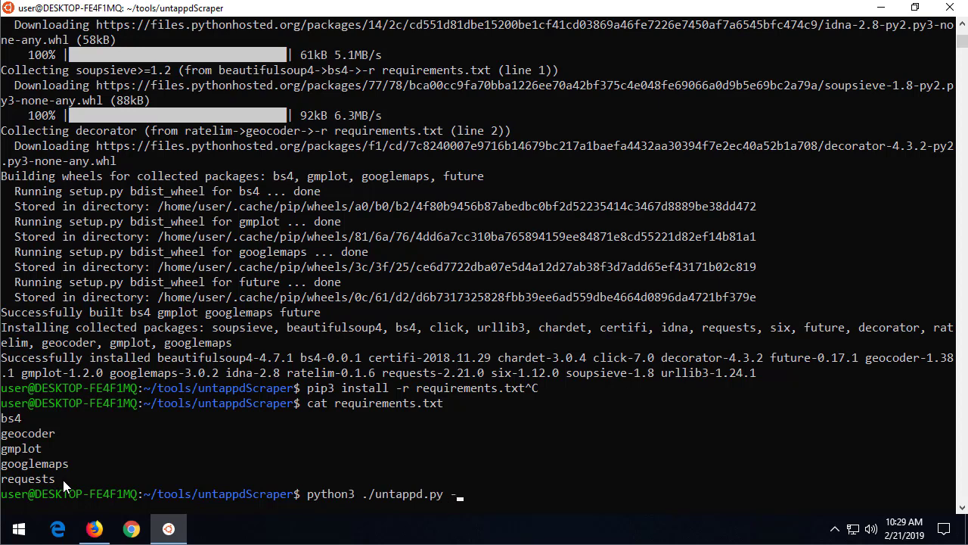
{"action": "key", "text": "Return"}
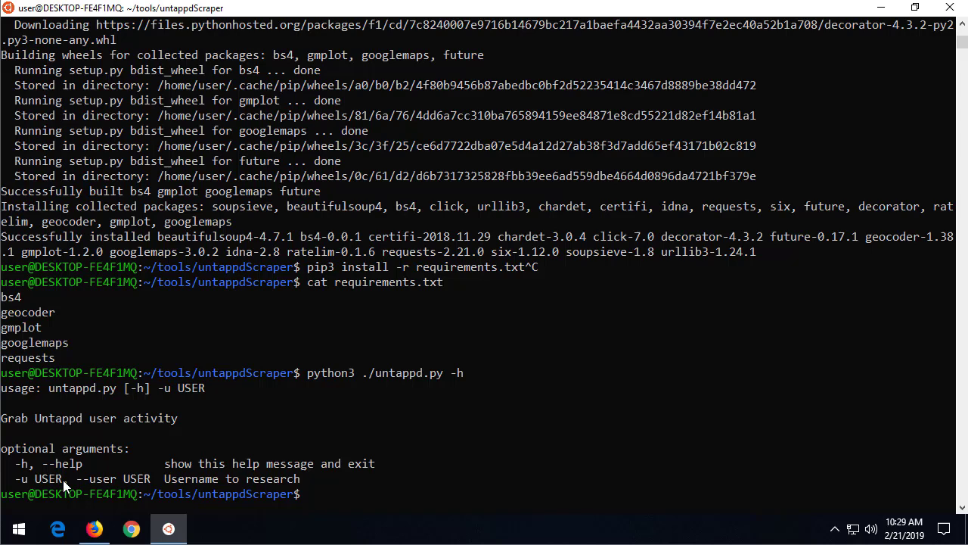
{"action": "mouse_move", "coordinate": [23, 477]}
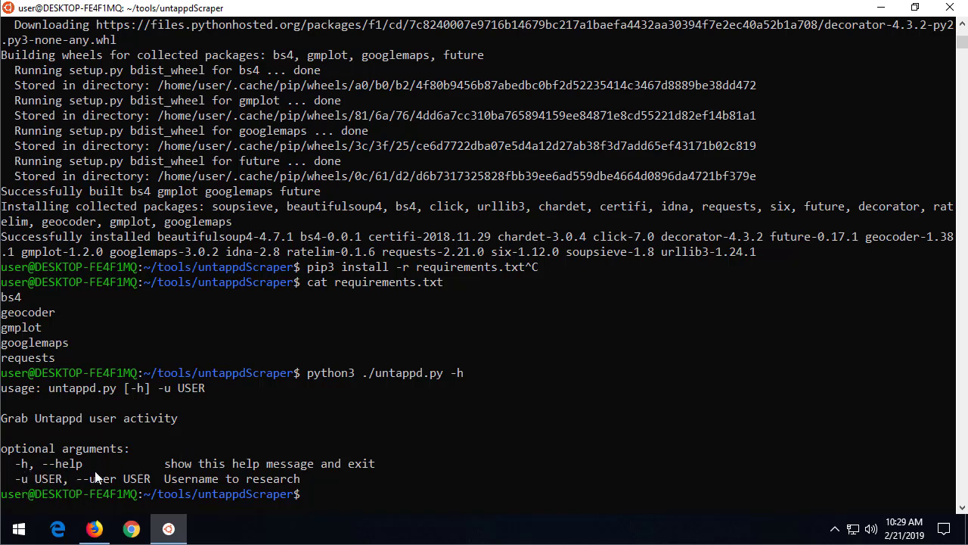
{"action": "left_click", "coordinate": [94, 528]}
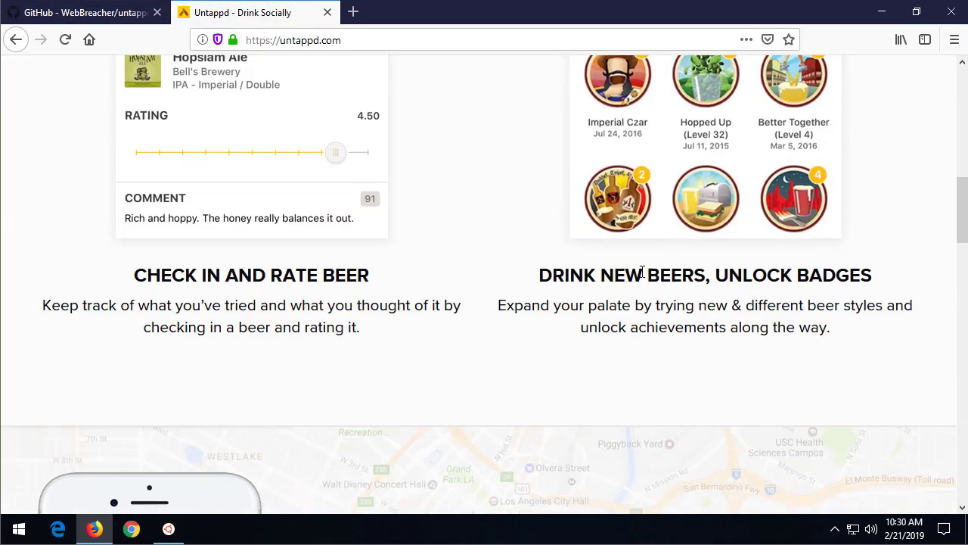
- Browse Untappd breweries to Other Half Brewing and open a drinker's profile from recent activity
{"action": "scroll", "scroll_direction": "down", "scroll_amount": 3}
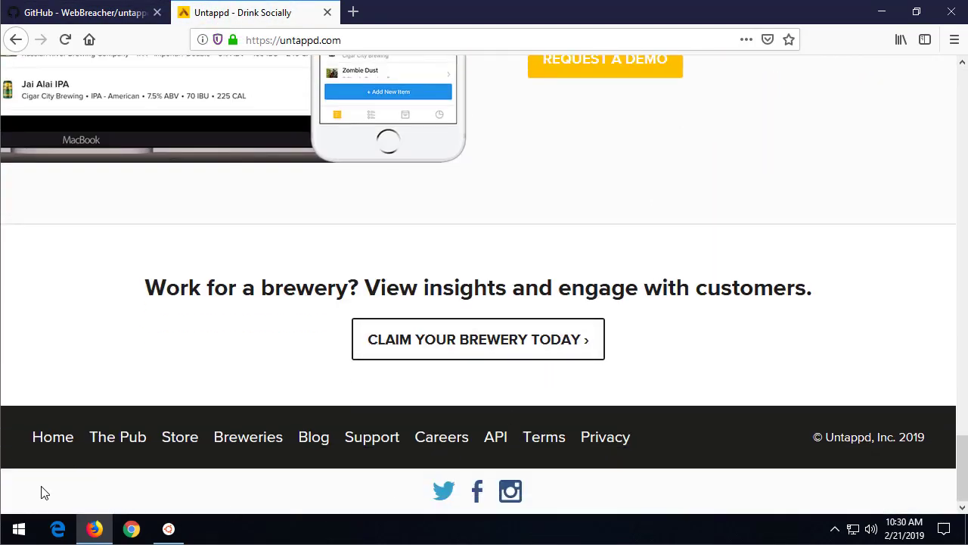
{"action": "left_click", "coordinate": [248, 436]}
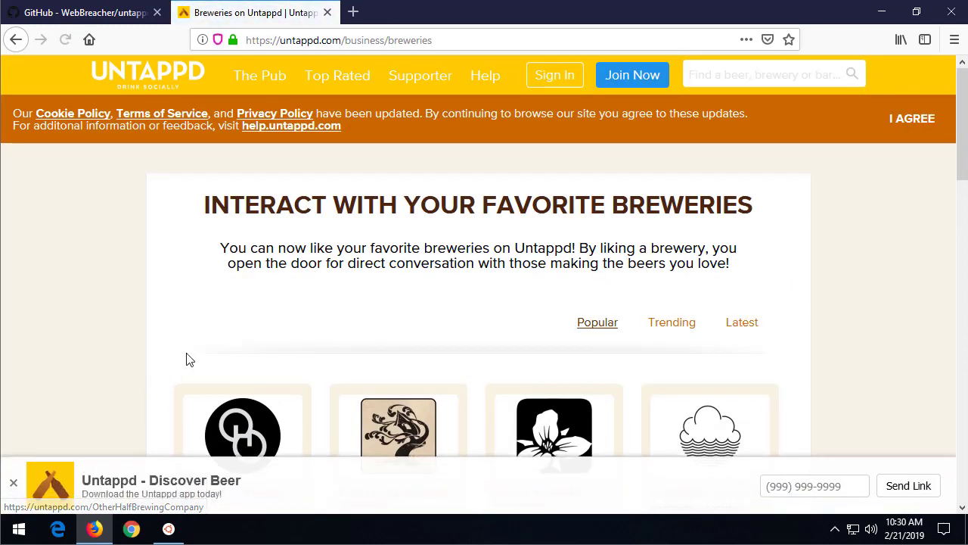
{"action": "scroll", "scroll_direction": "down", "scroll_amount": 3}
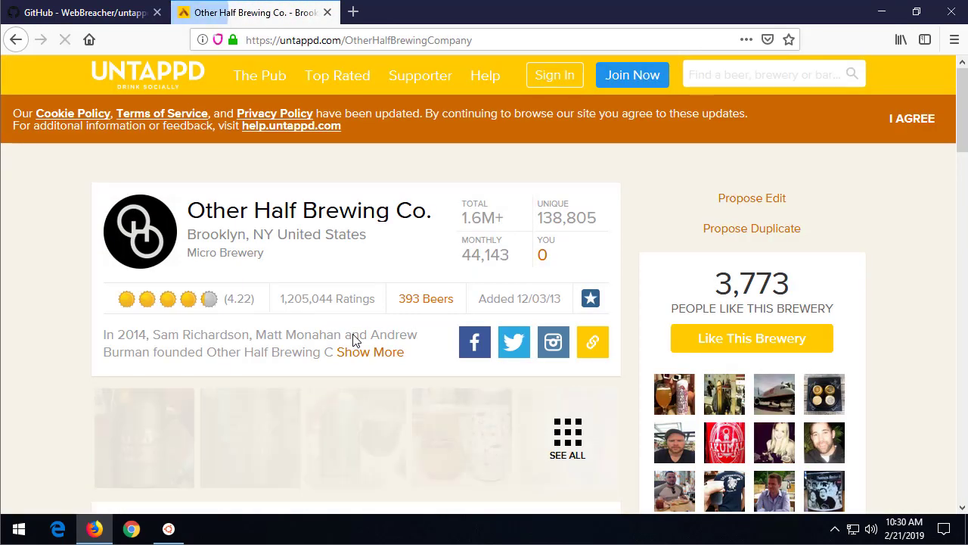
{"action": "scroll", "scroll_direction": "down", "scroll_amount": 3}
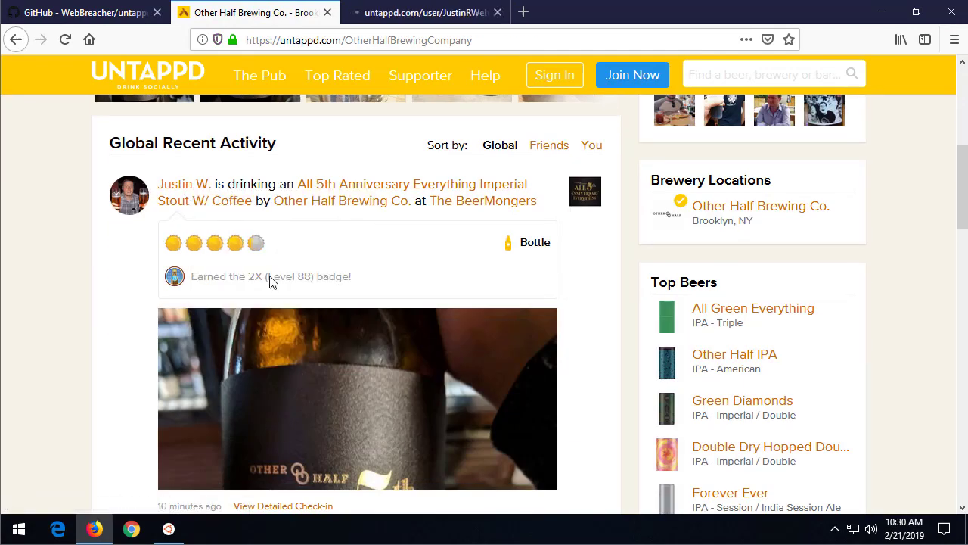
{"action": "right_click", "coordinate": [184, 269]}
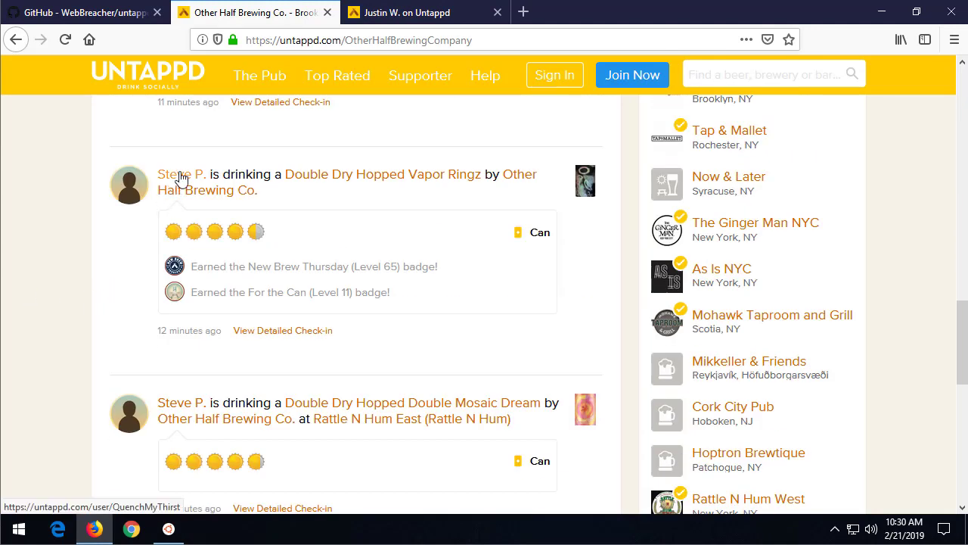
{"action": "left_click", "coordinate": [182, 174]}
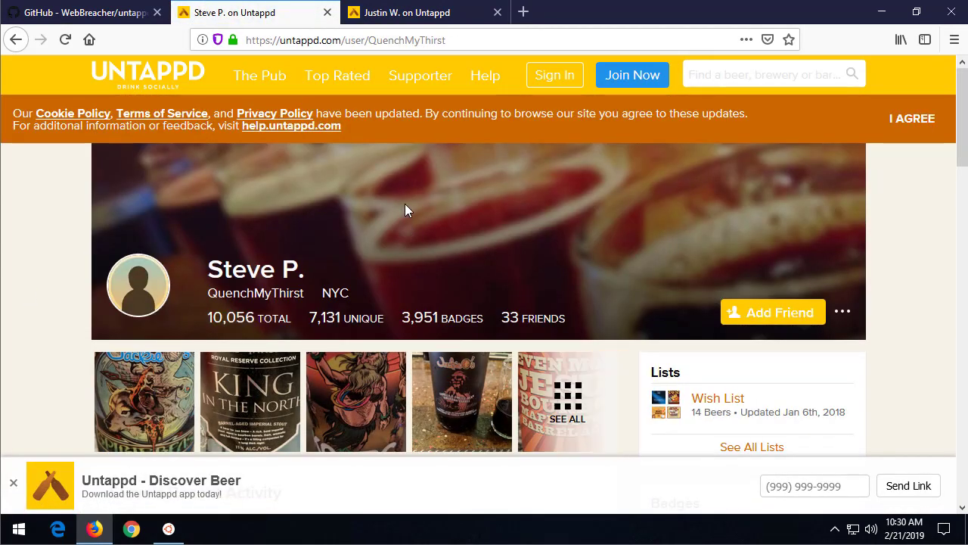
- Select the username QuenchMyThirst in the profile's address and return to the terminal
{"action": "left_click", "coordinate": [371, 40]}
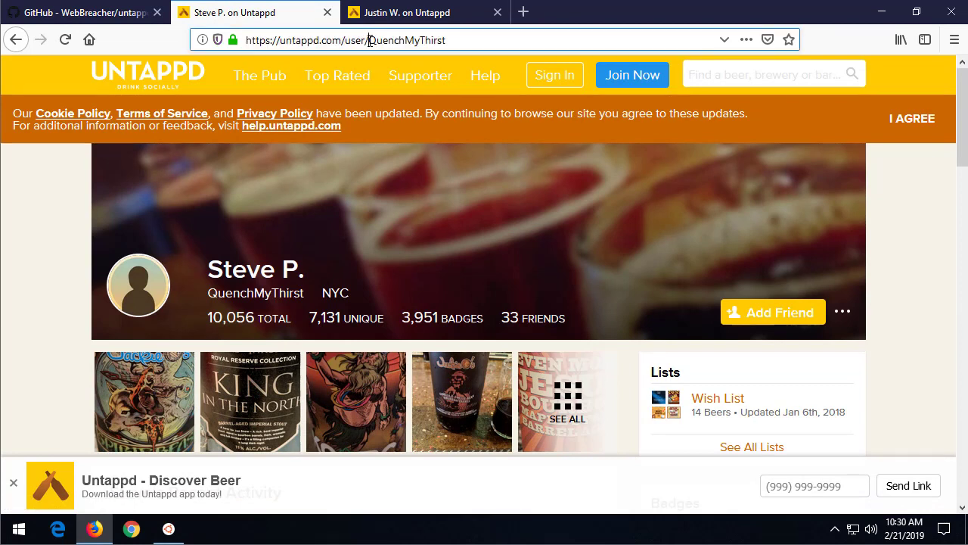
{"action": "double_click", "coordinate": [407, 40]}
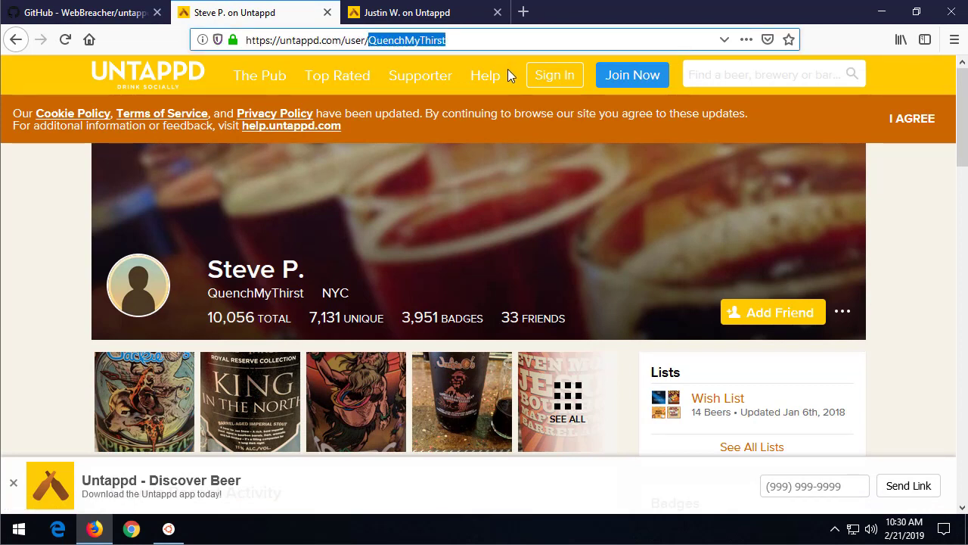
{"action": "mouse_move", "coordinate": [345, 363]}
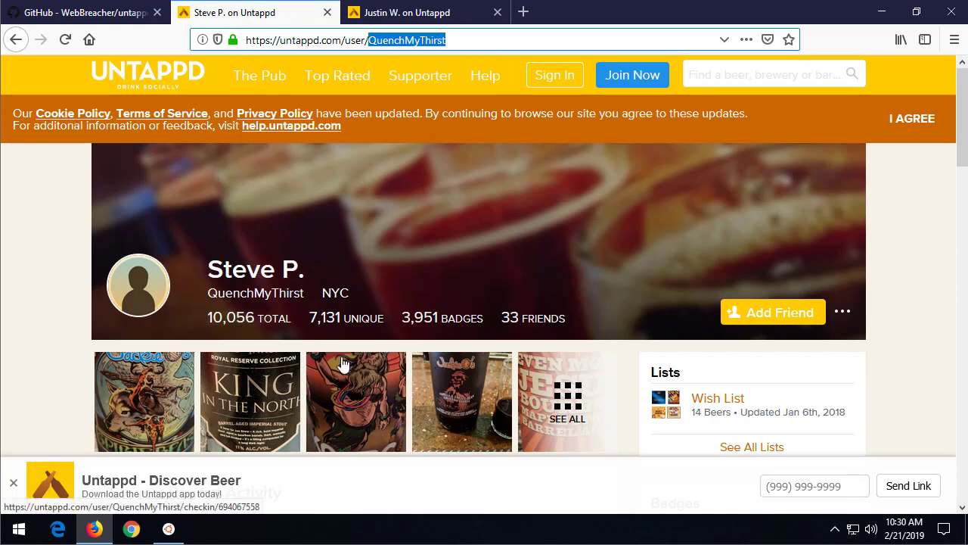
{"action": "left_click", "coordinate": [424, 12]}
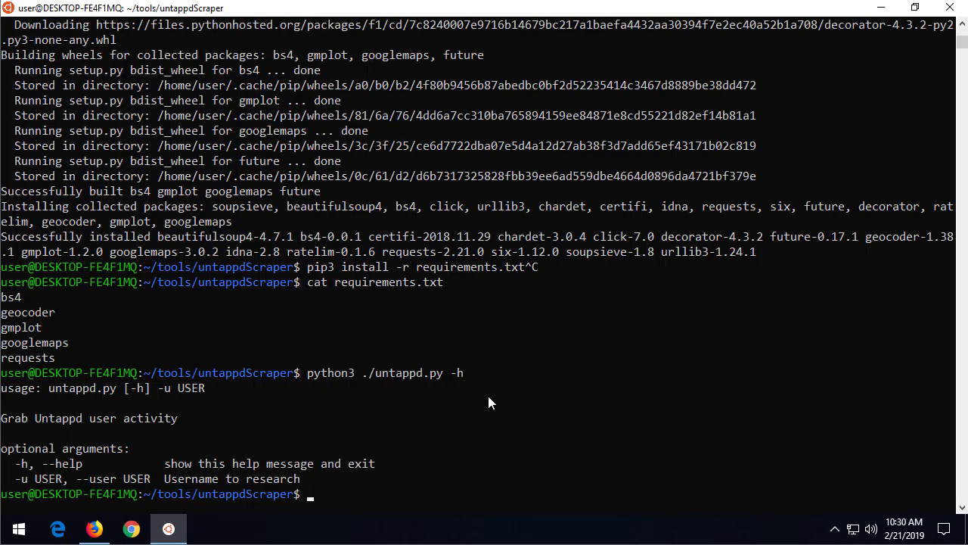
{"action": "type", "text": "python3 ./untappd.py -h"}
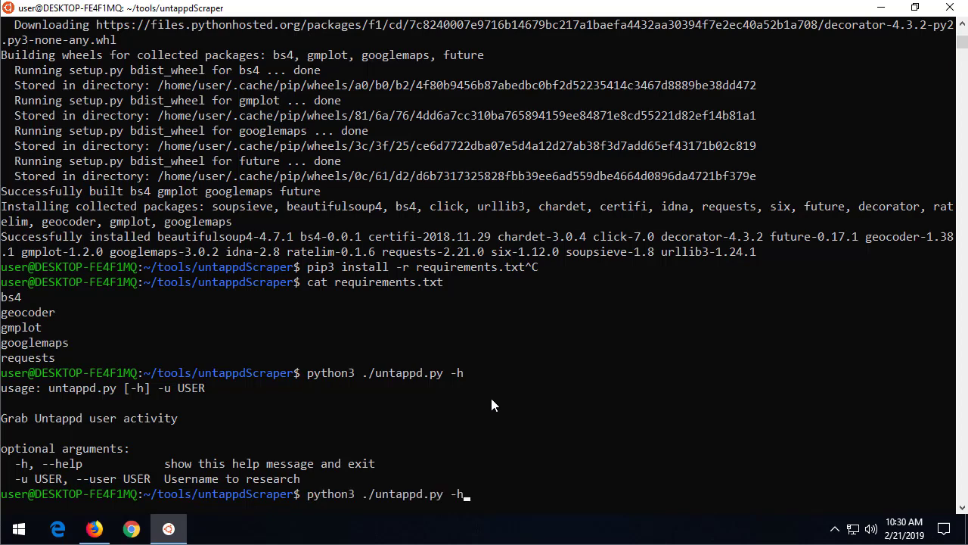
{"action": "type", "text": "-u"}
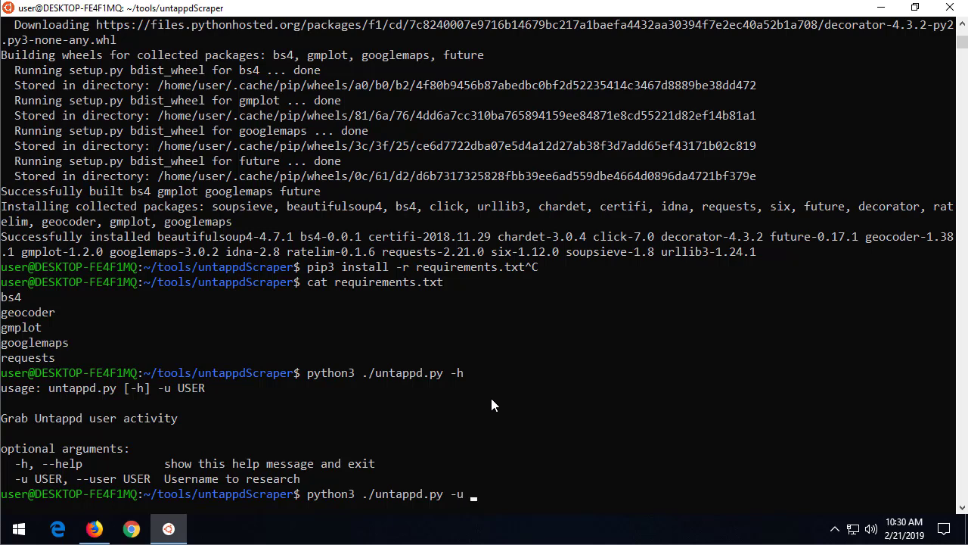
{"action": "type", "text": "QuenchMyThirst"}
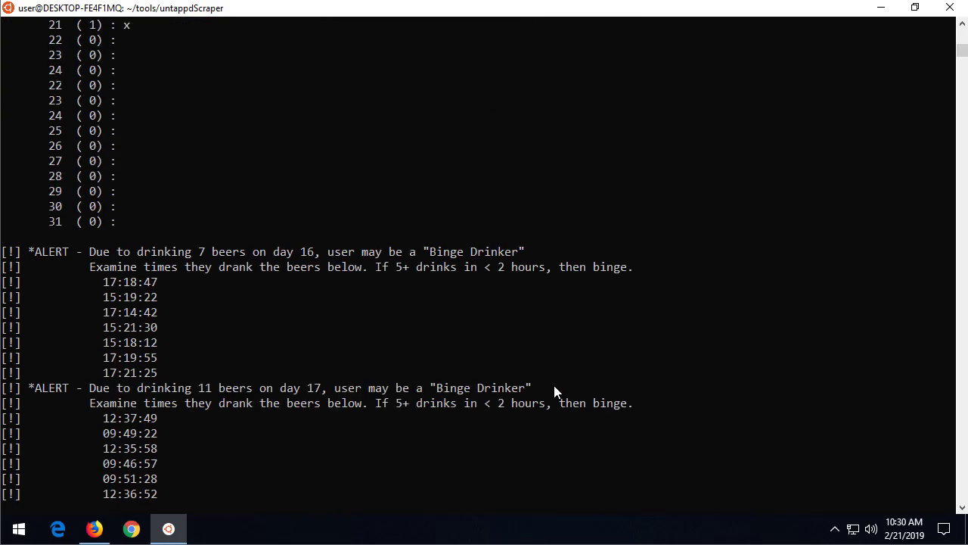
{"action": "scroll", "scroll_direction": "down", "scroll_amount": 3}
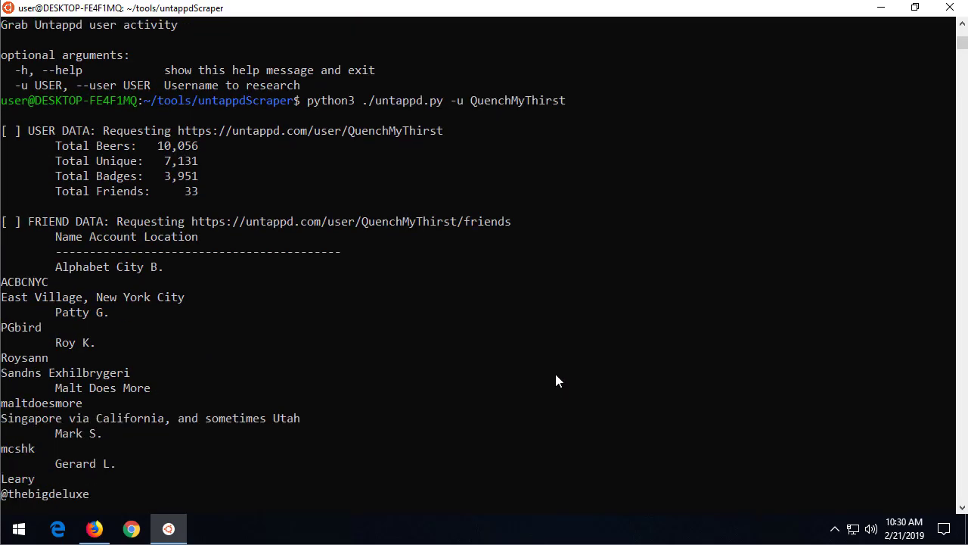
{"action": "mouse_move", "coordinate": [543, 377]}
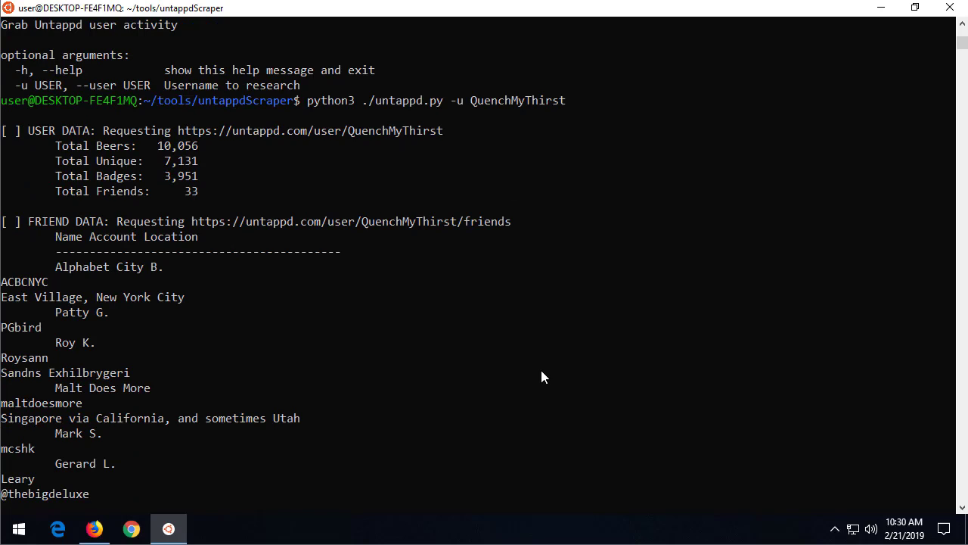
{"action": "mouse_move", "coordinate": [115, 342]}
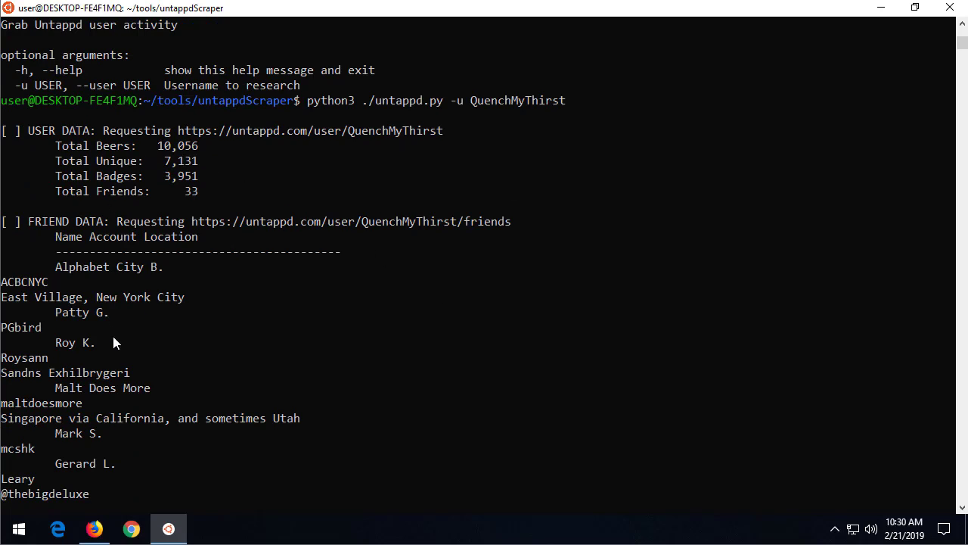
{"action": "mouse_move", "coordinate": [189, 151]}
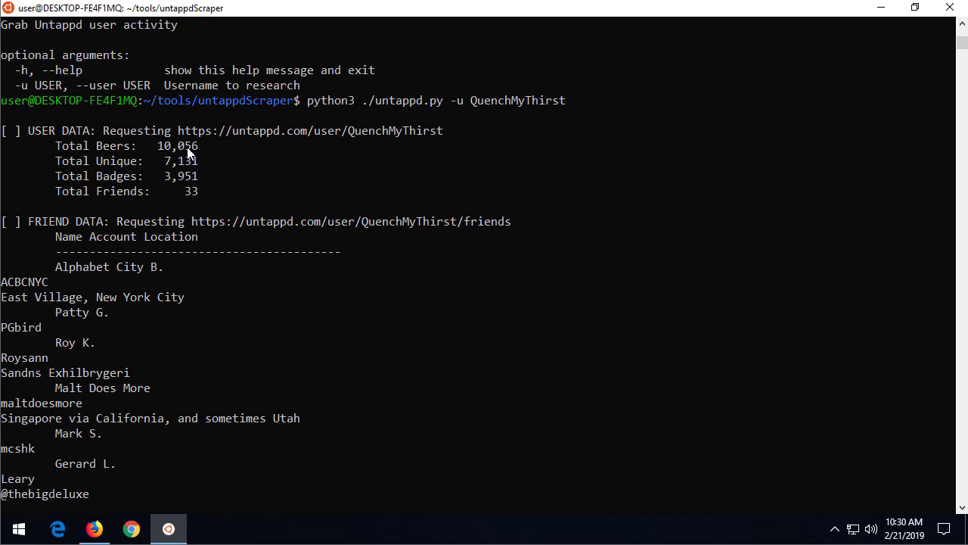
{"action": "mouse_move", "coordinate": [83, 319]}
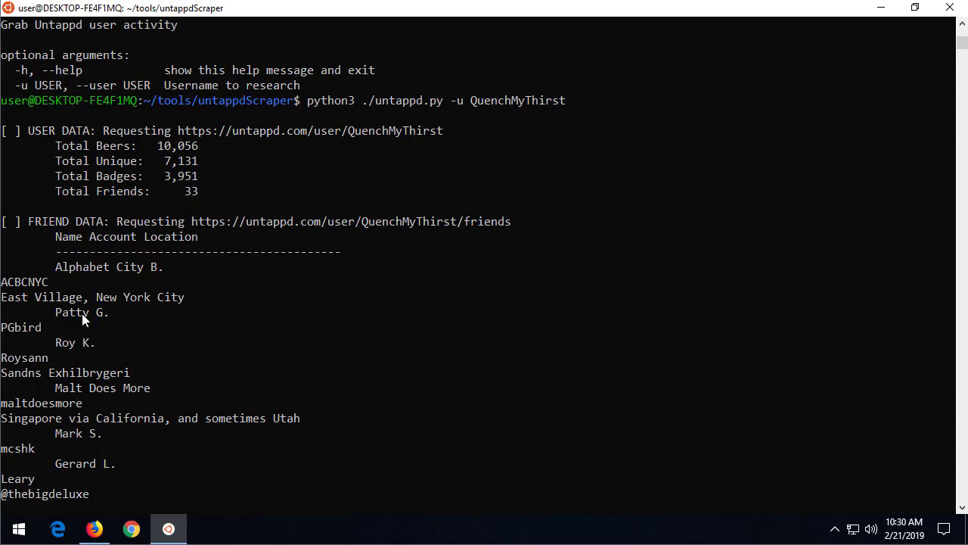
{"action": "scroll", "scroll_direction": "down", "scroll_amount": 3}
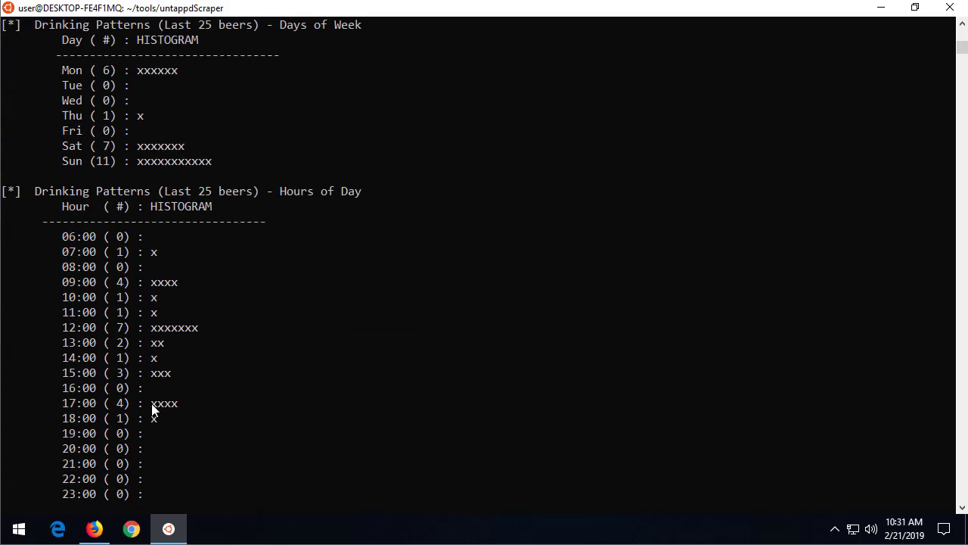
{"action": "scroll", "scroll_direction": "down", "scroll_amount": 3}
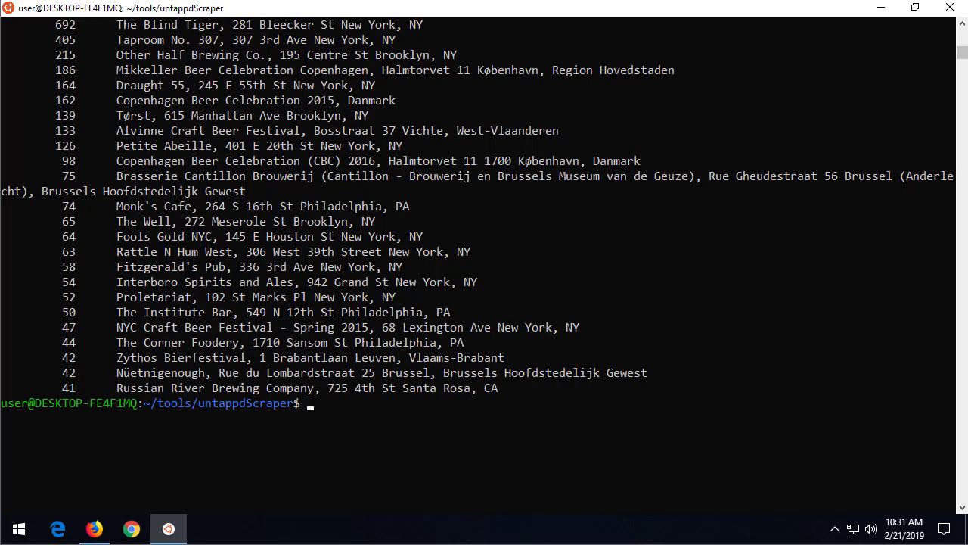
{"action": "mouse_move", "coordinate": [378, 357]}
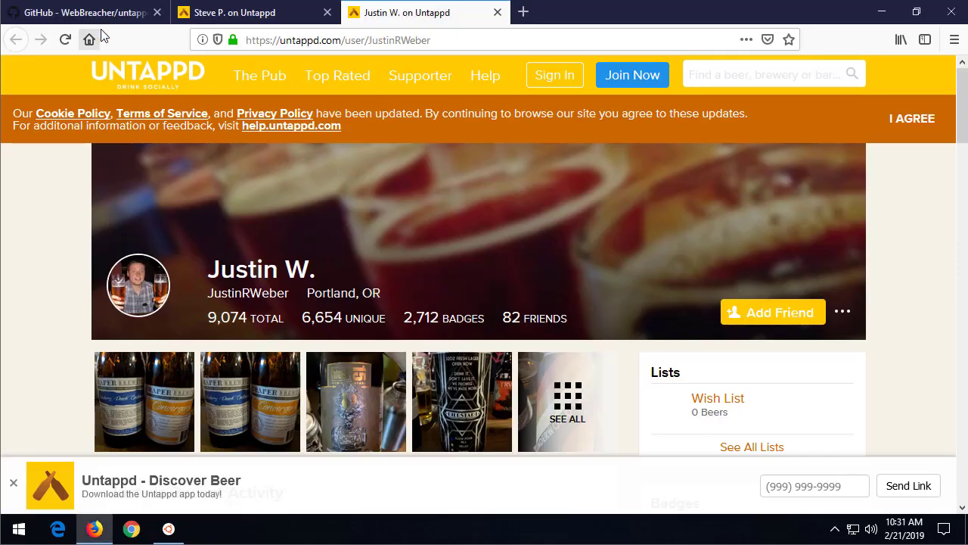
- Check the untappdScraper GitHub page for its latest commit, a README.md change 33 minutes ago
{"action": "left_click", "coordinate": [83, 12]}
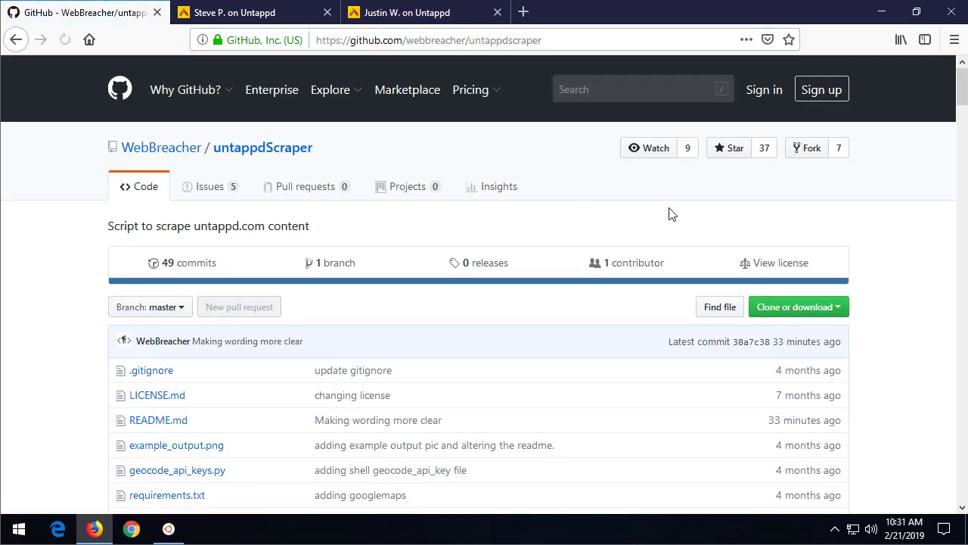
{"action": "scroll", "scroll_direction": "down", "scroll_amount": 3}
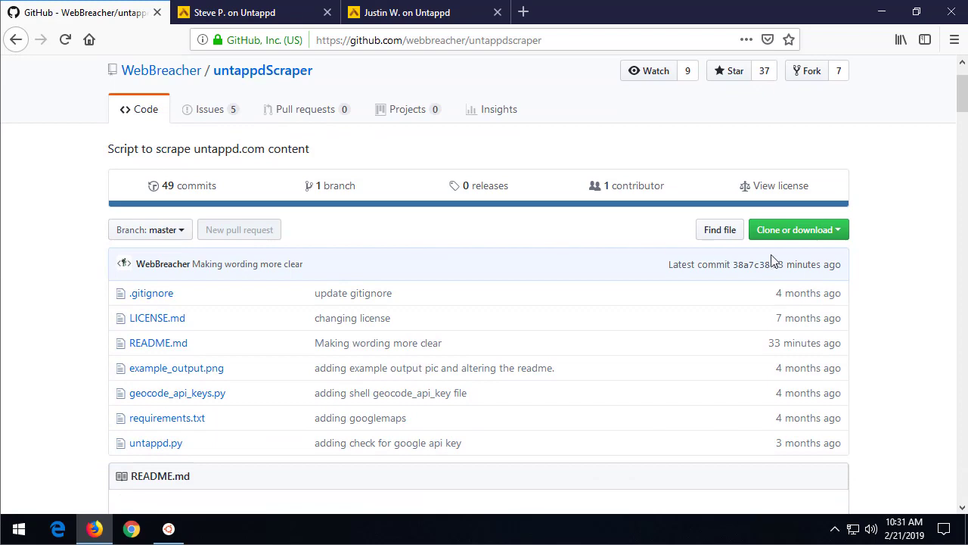
{"action": "scroll", "scroll_direction": "down", "scroll_amount": 3}
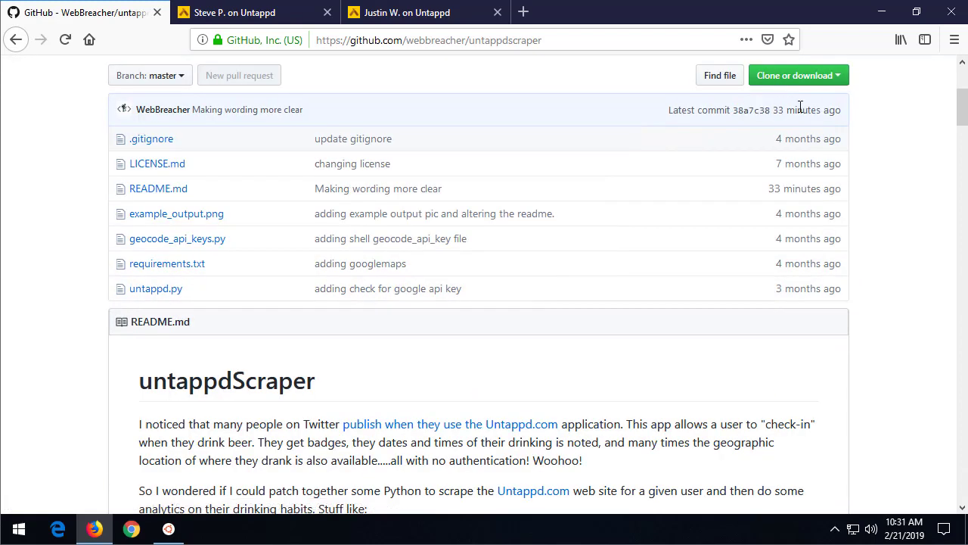
{"action": "scroll", "scroll_direction": "down", "scroll_amount": 3}
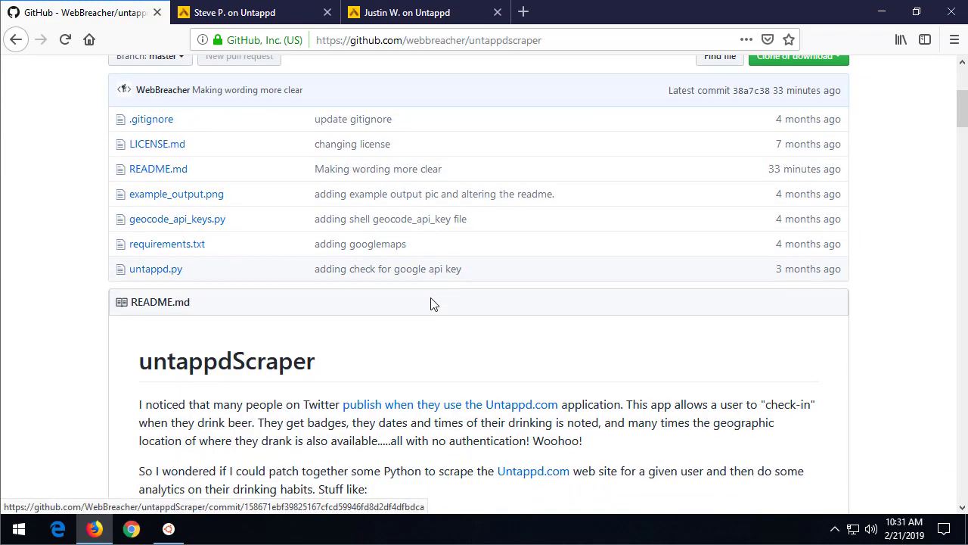
{"action": "scroll", "scroll_direction": "up", "scroll_amount": 3}
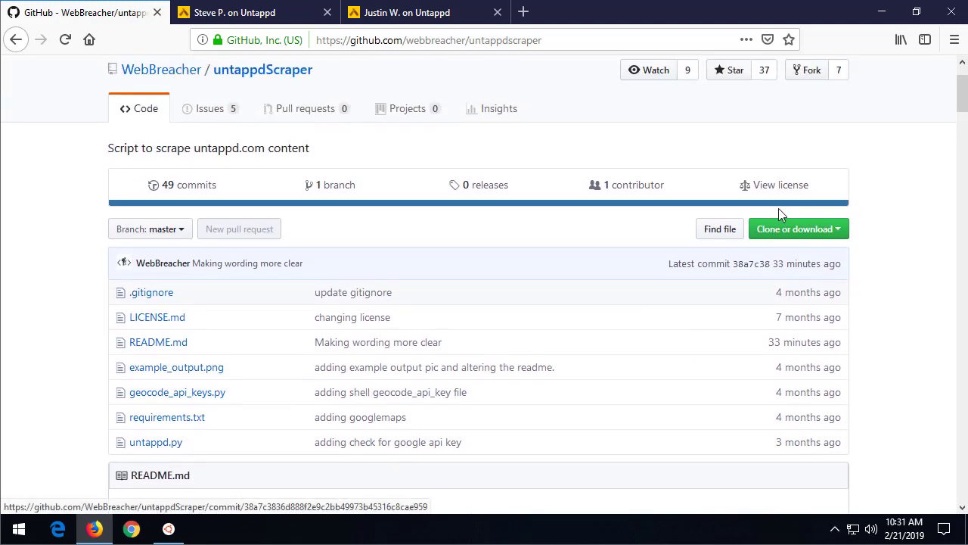
{"action": "left_click", "coordinate": [794, 230]}
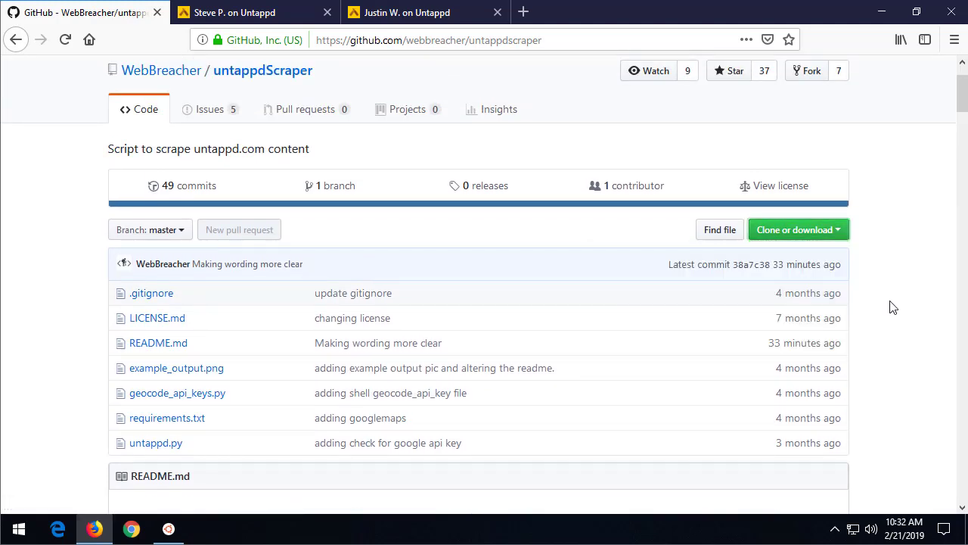
- Fast-forward the local untappdScraper clone with git pull, updating README.md
{"action": "left_click", "coordinate": [168, 528]}
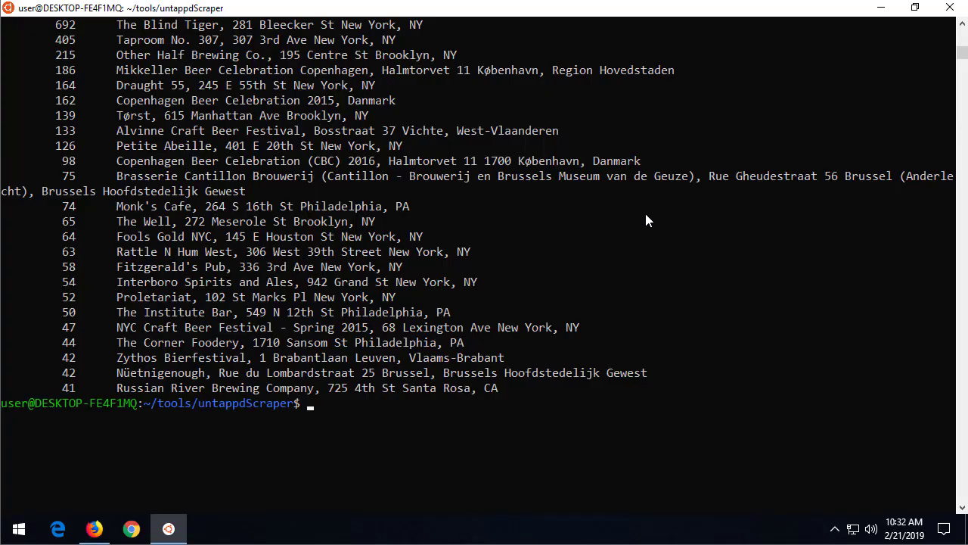
{"action": "type", "text": "git pu"}
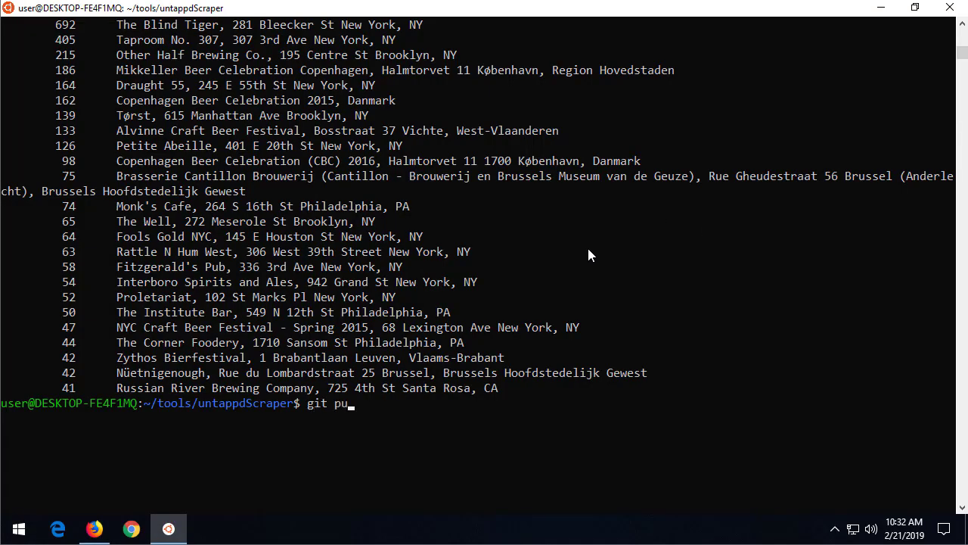
{"action": "key", "text": "Return"}
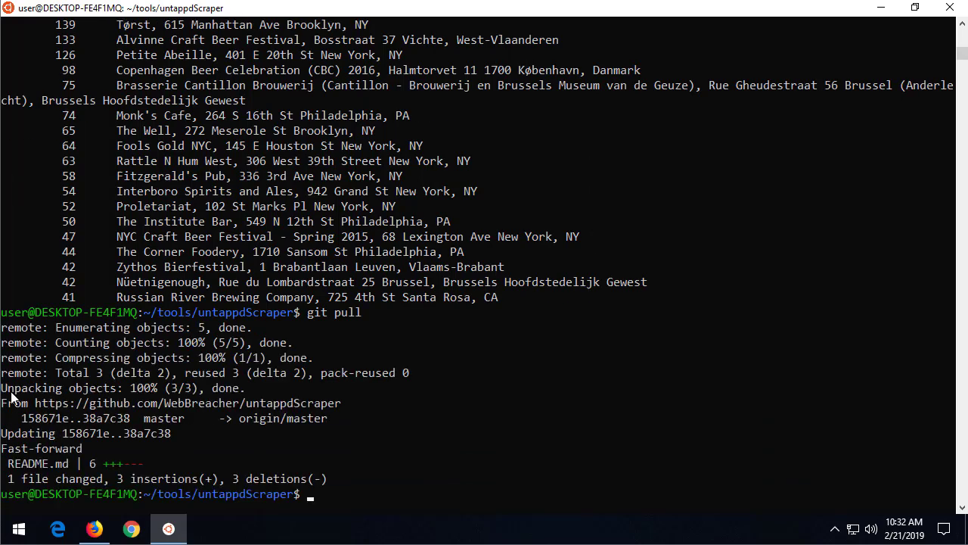
{"action": "mouse_move", "coordinate": [208, 410]}
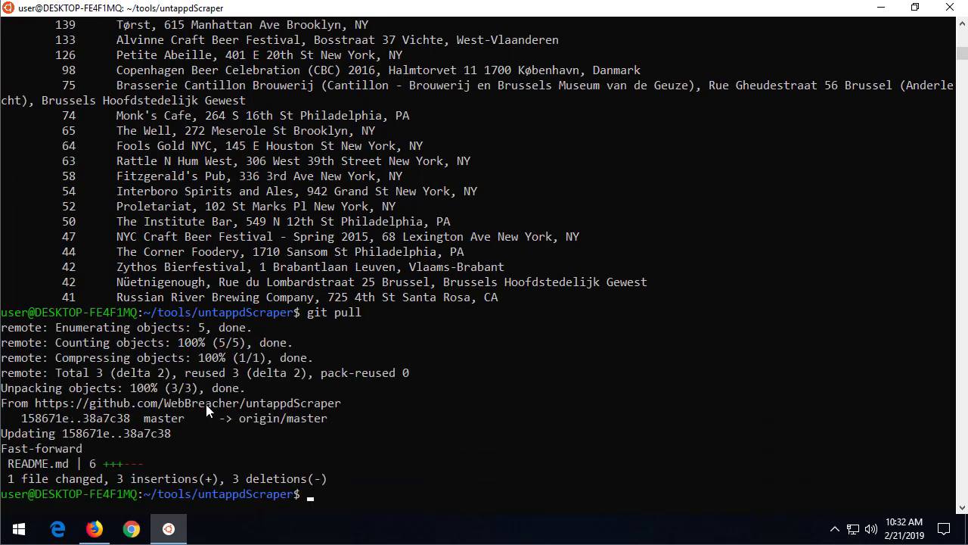
{"action": "mouse_move", "coordinate": [265, 438]}
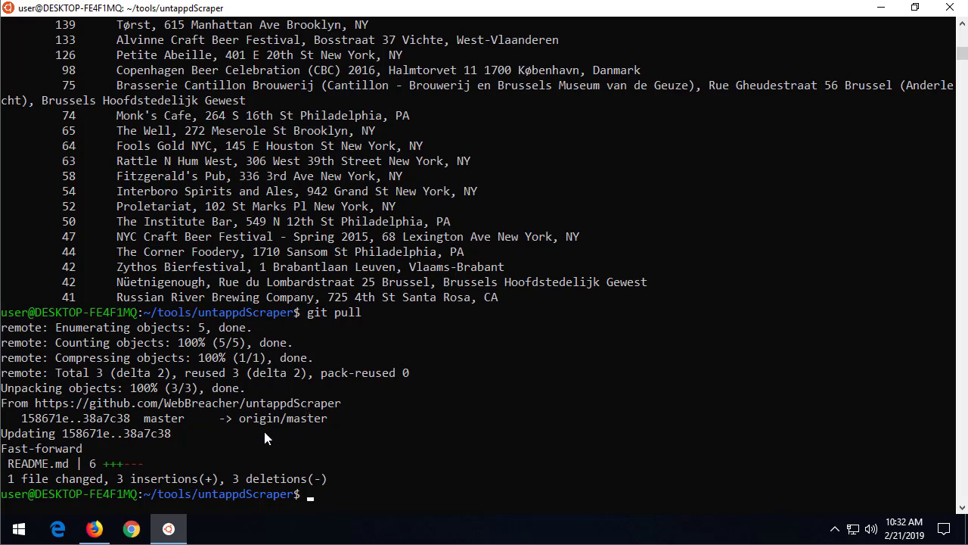
{"action": "mouse_move", "coordinate": [193, 420]}
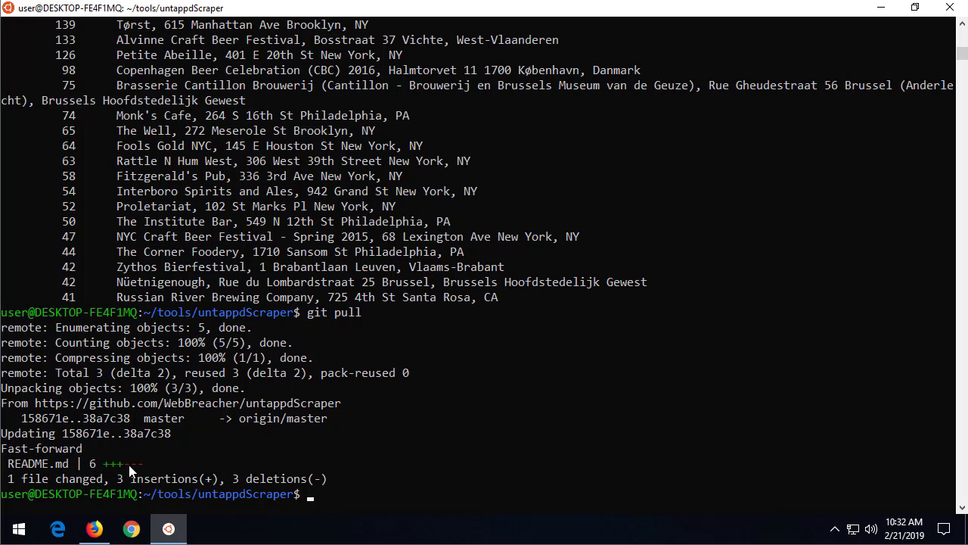
{"action": "mouse_move", "coordinate": [158, 472]}
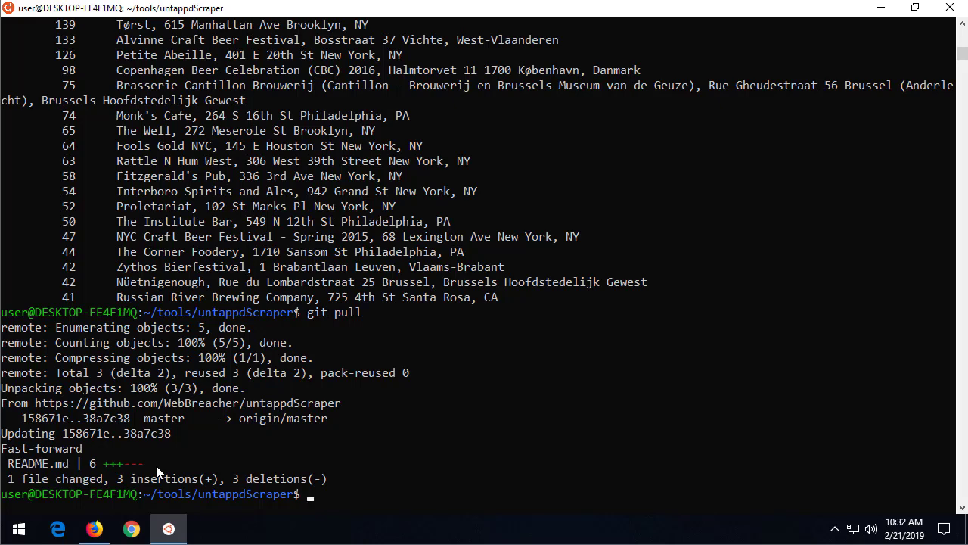
{"action": "type", "text": "python3 ./untappd.py -u QuenchMyThi"}
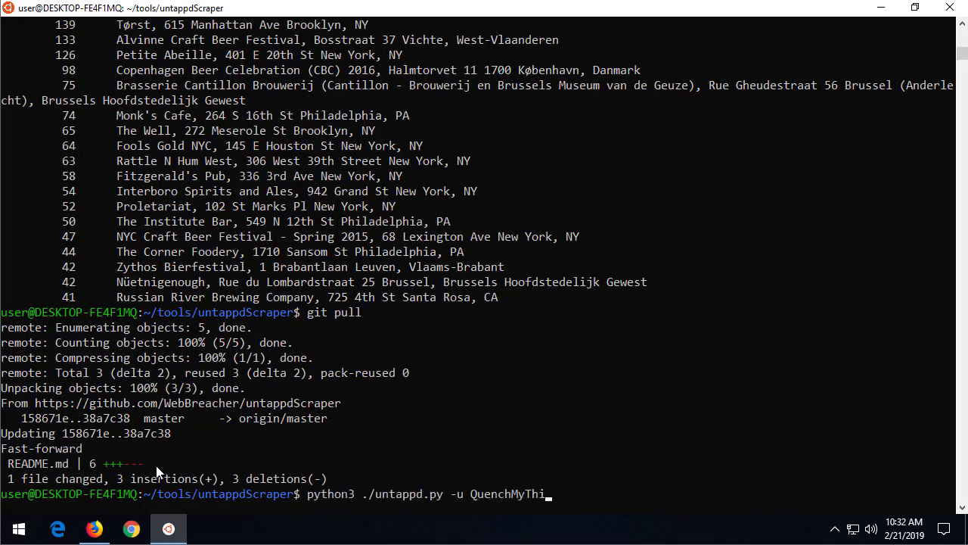
{"action": "key", "text": "BackSpace"}
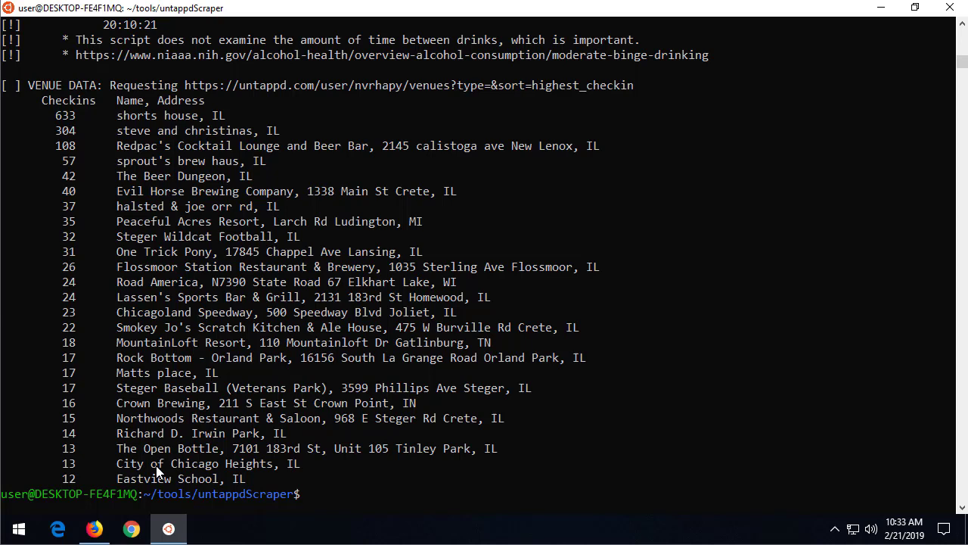
{"action": "mouse_move", "coordinate": [348, 434]}
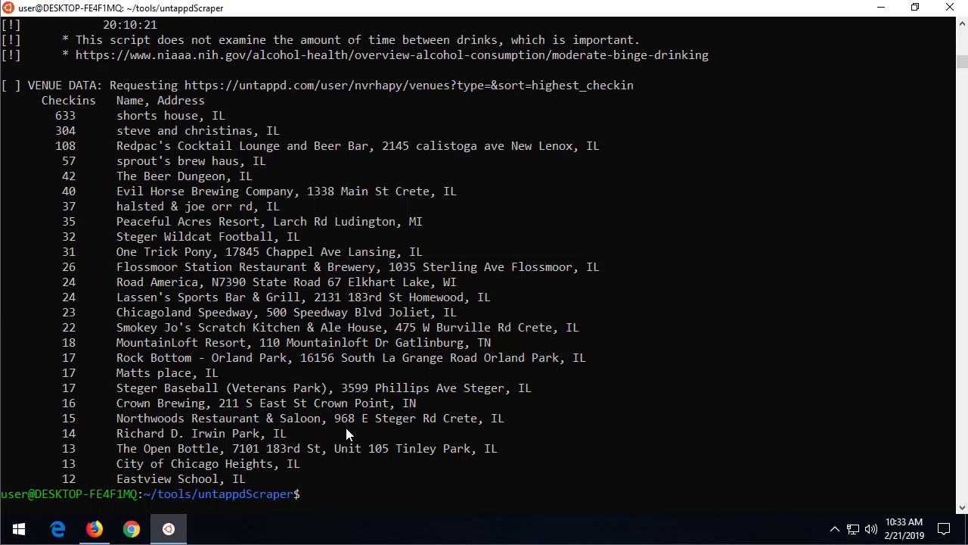
{"action": "mouse_move", "coordinate": [696, 399]}
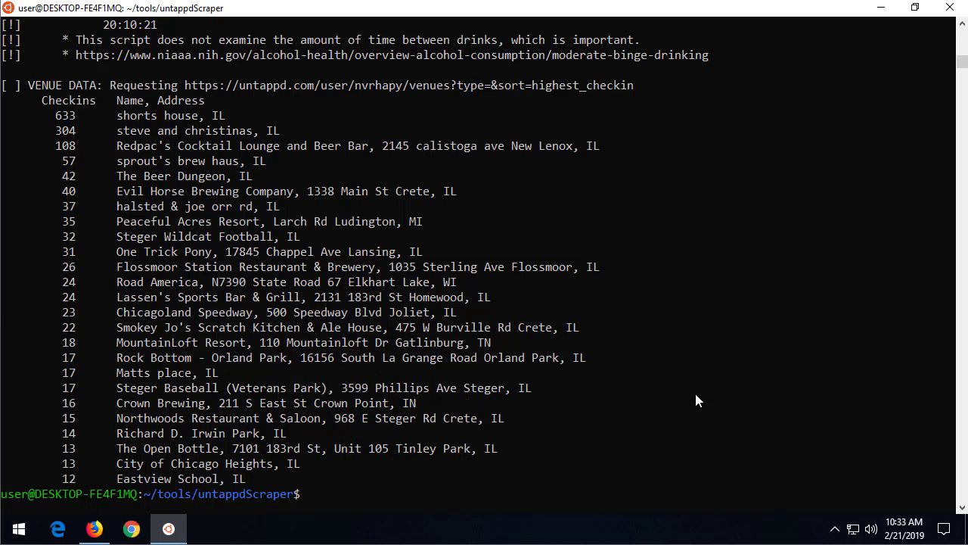
{"action": "mouse_move", "coordinate": [424, 497]}
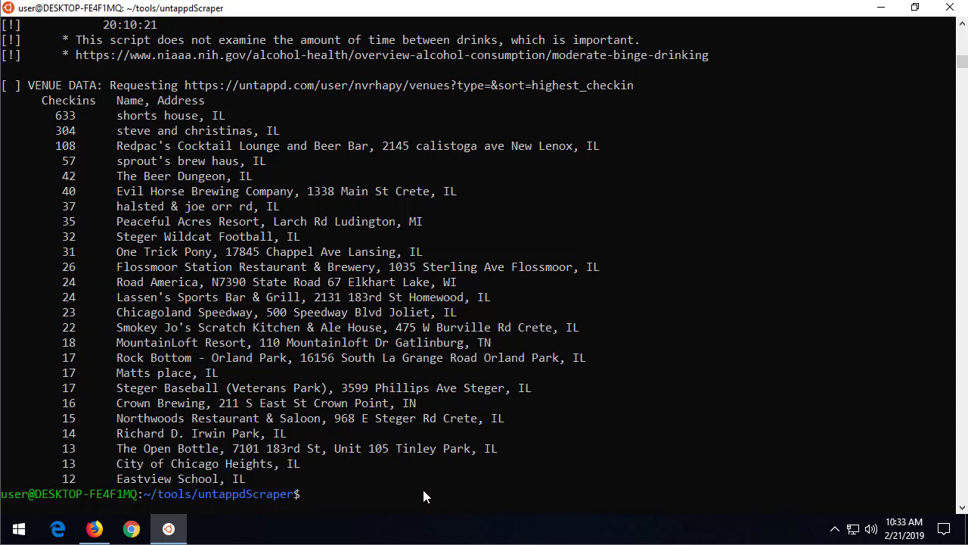
{"action": "mouse_move", "coordinate": [887, 487]}
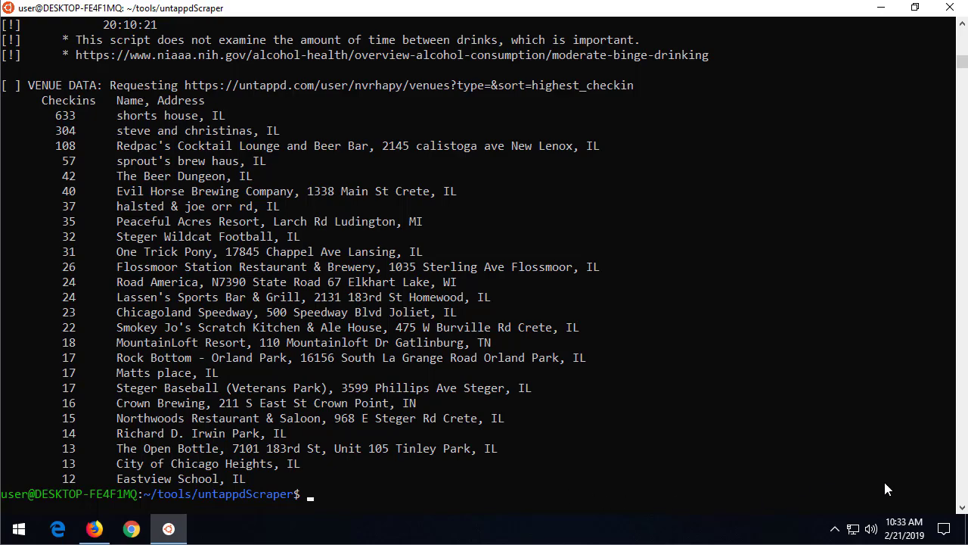